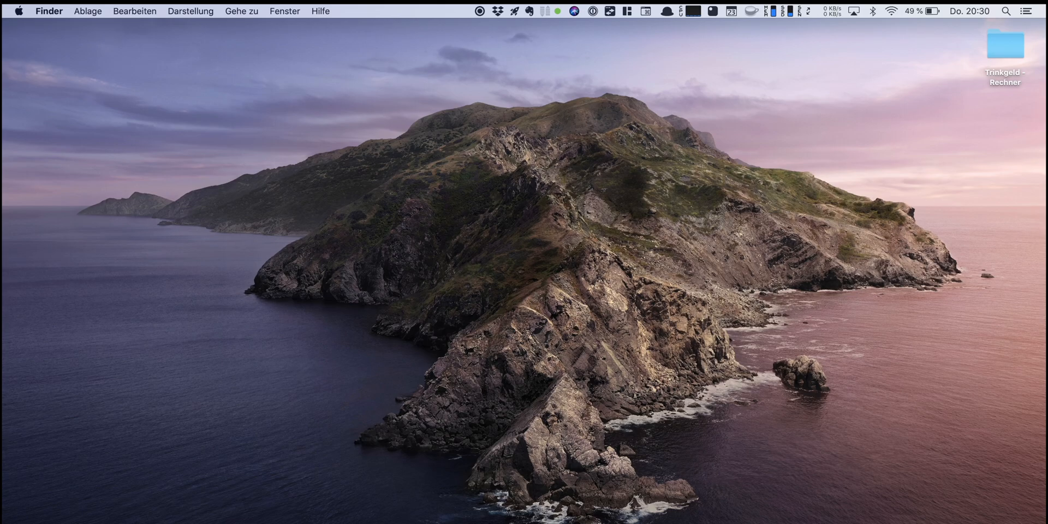
# - Launch Terminal by searching 'ter' in Spotlight
pyautogui.write('ter')
pyautogui.write('cd ')
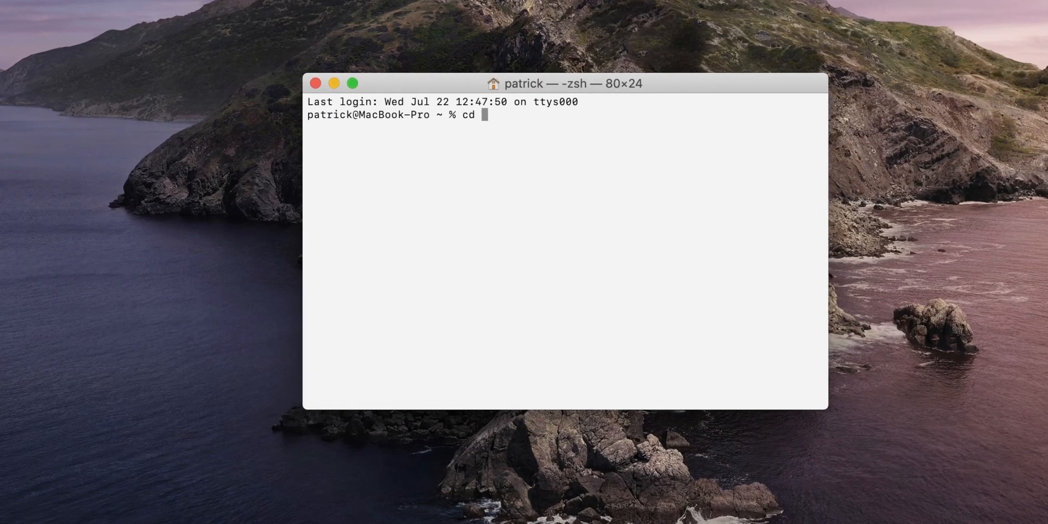
# - Change into dev, make a jstest folder, and cd into jstest
pyautogui.write('dev')
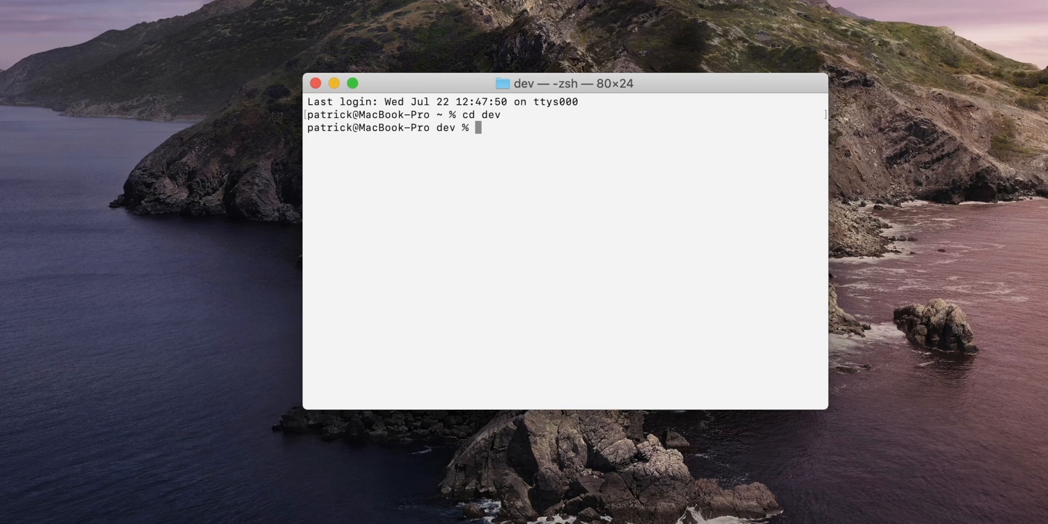
pyautogui.write('mkdir')
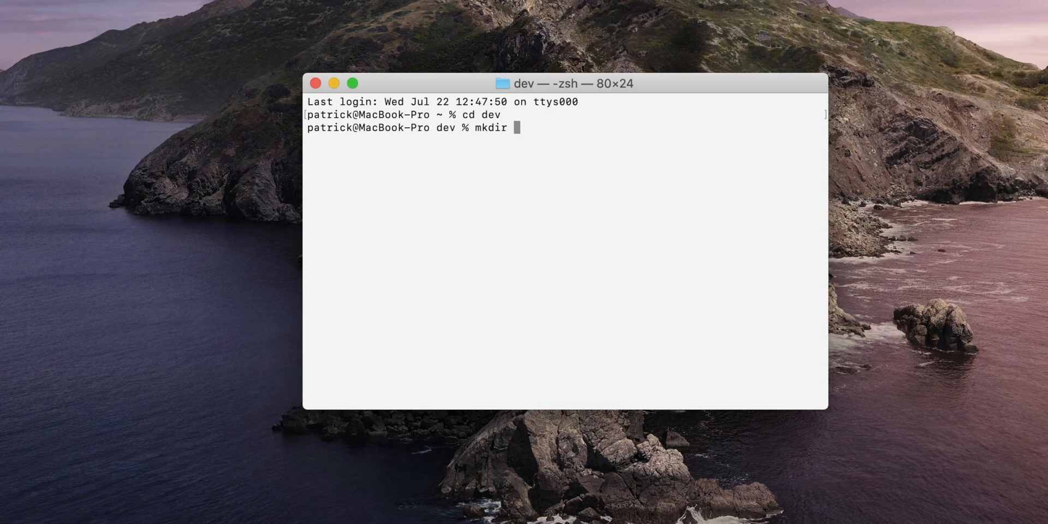
pyautogui.write('jstest')
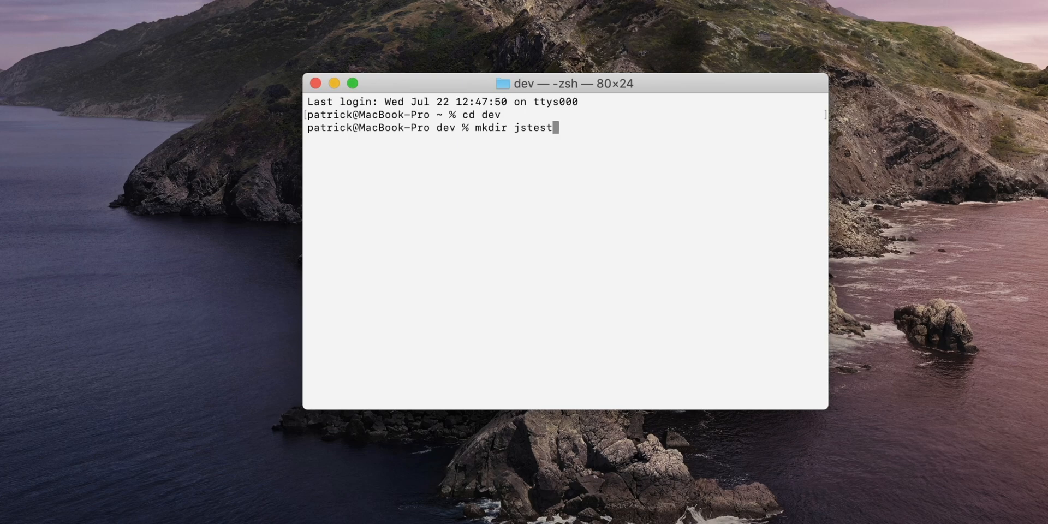
pyautogui.write('cd js')
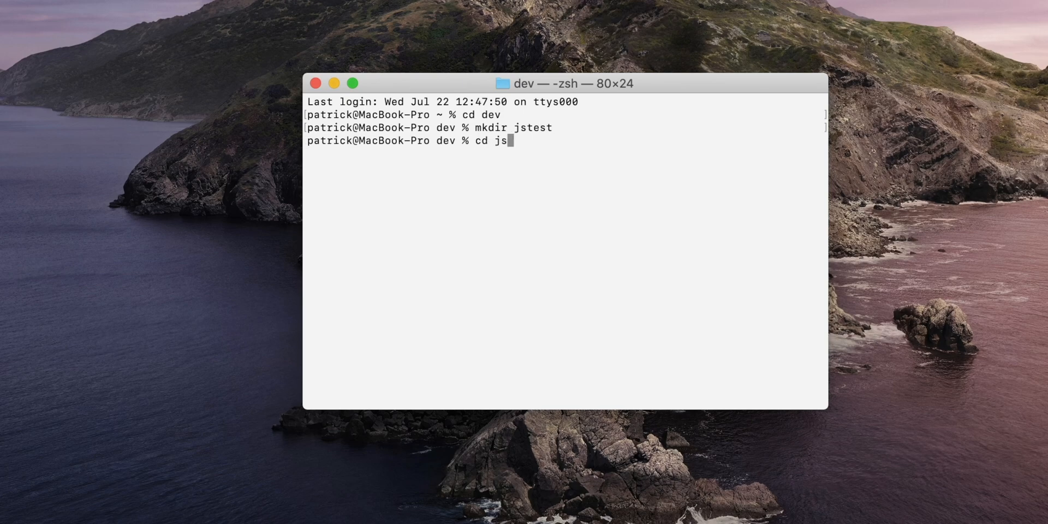
pyautogui.press('Enter')
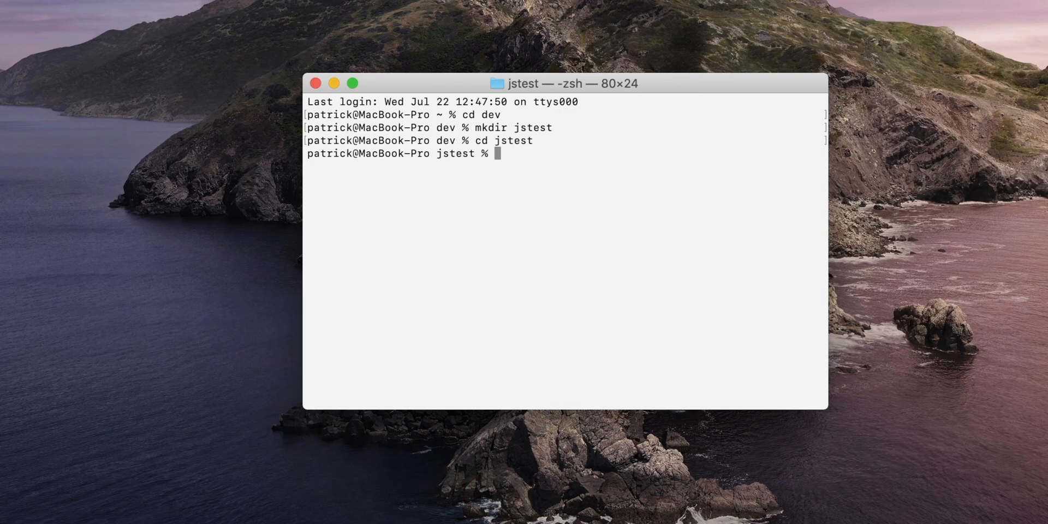
# - Run npm init with test details, author Patrick Schadler and MIT license, then list the folder
pyautogui.write('npm ini')
pyautogui.write('Just a test demo')
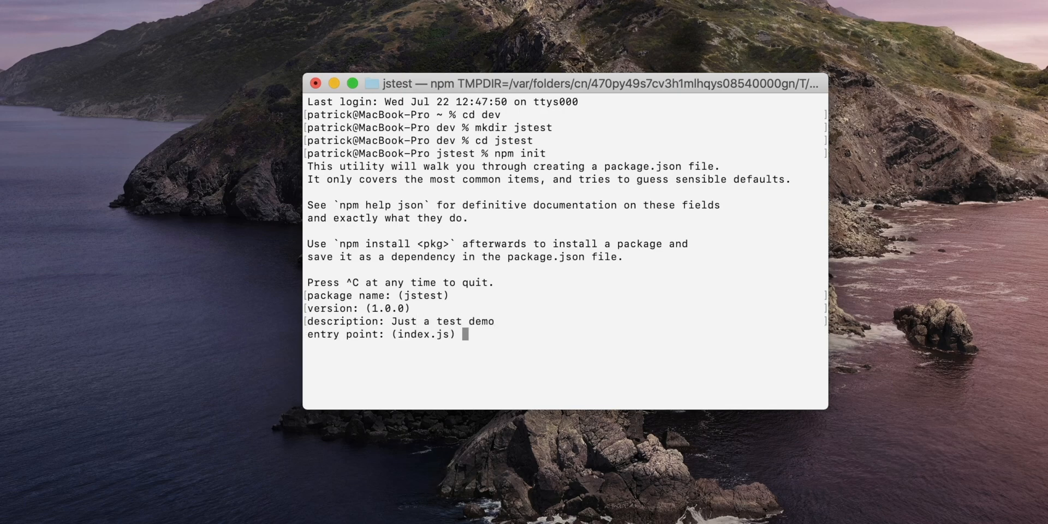
pyautogui.write('test command: test')
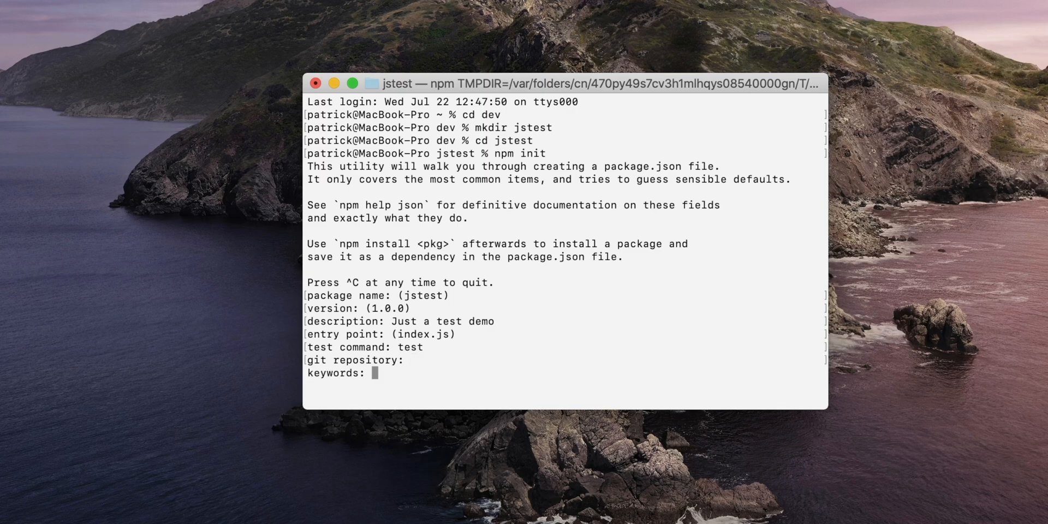
pyautogui.write('P')
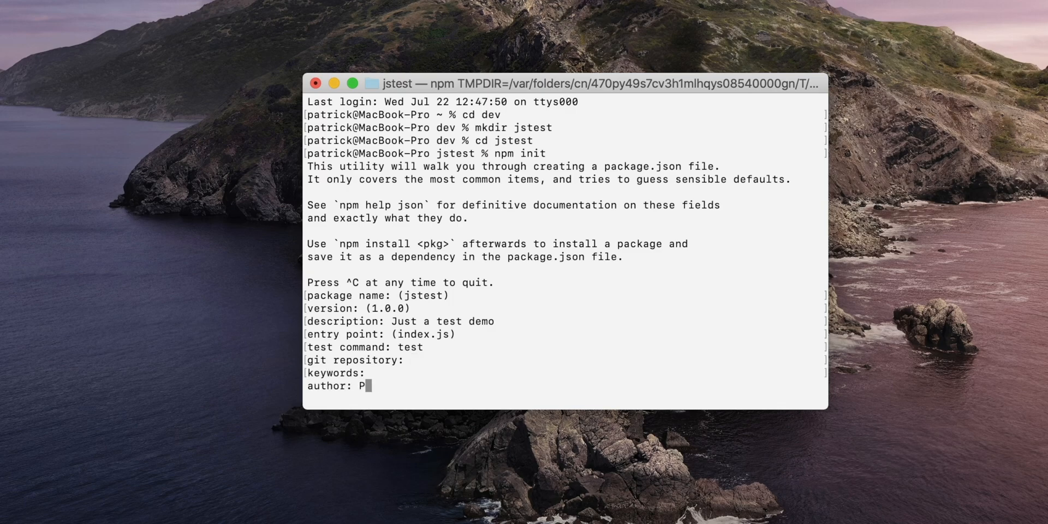
pyautogui.write('atrick Schadler')
pyautogui.write('MIT')
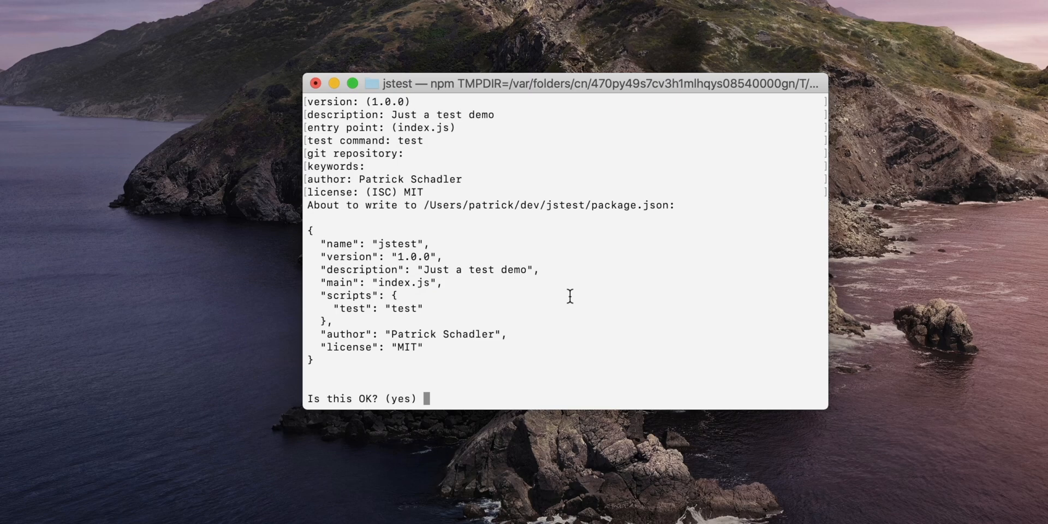
pyautogui.press('enter')
pyautogui.write('ls')
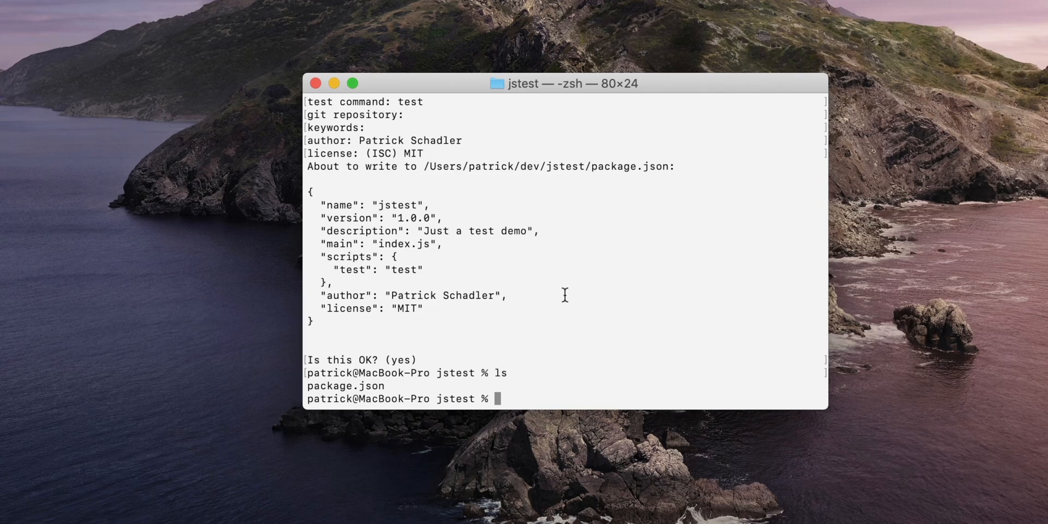
pyautogui.click(530, 377)
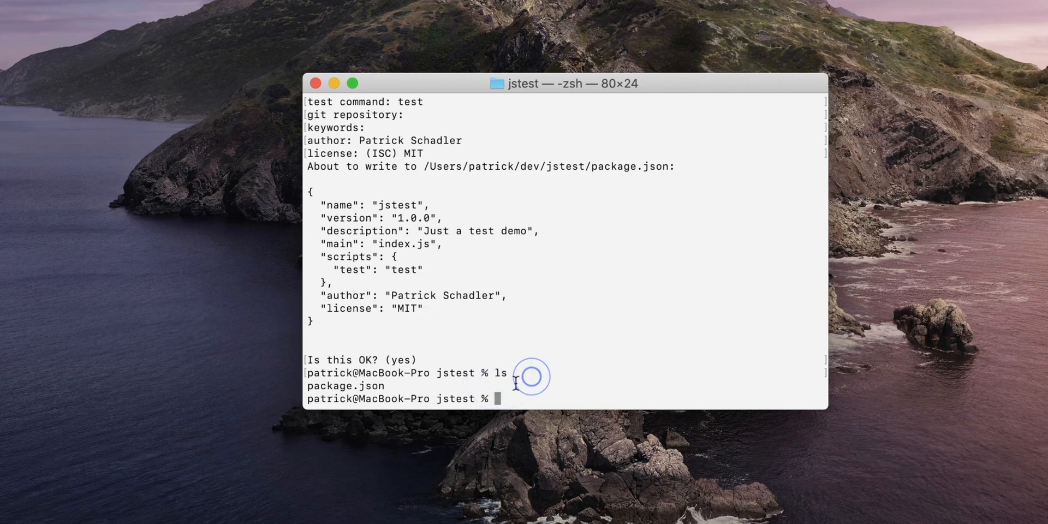
pyautogui.doubleClick(347, 386)
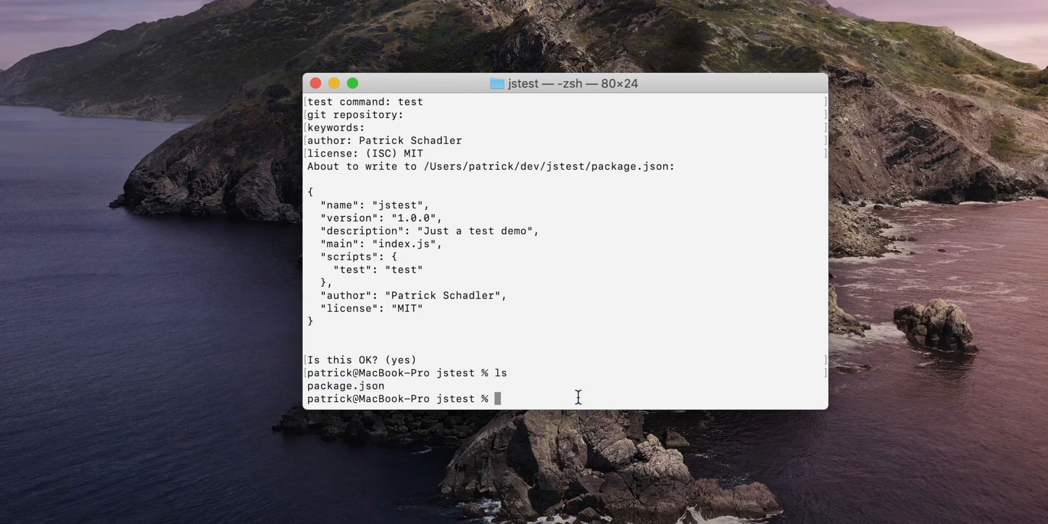
# - Run touch to create index.js, then open Jasmine's Getting Started page
pyautogui.write('touch in')
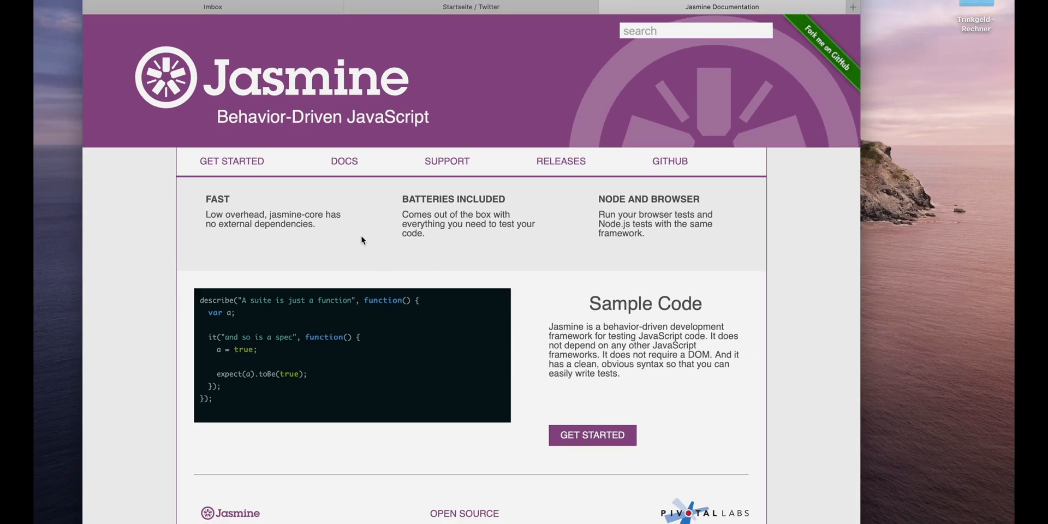
pyautogui.moveTo(727, 372)
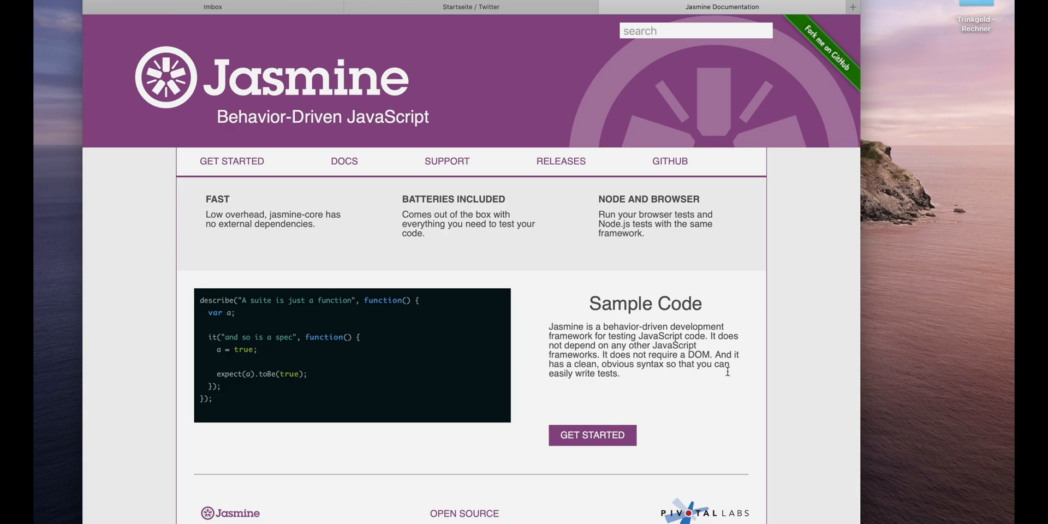
pyautogui.moveTo(250, 188)
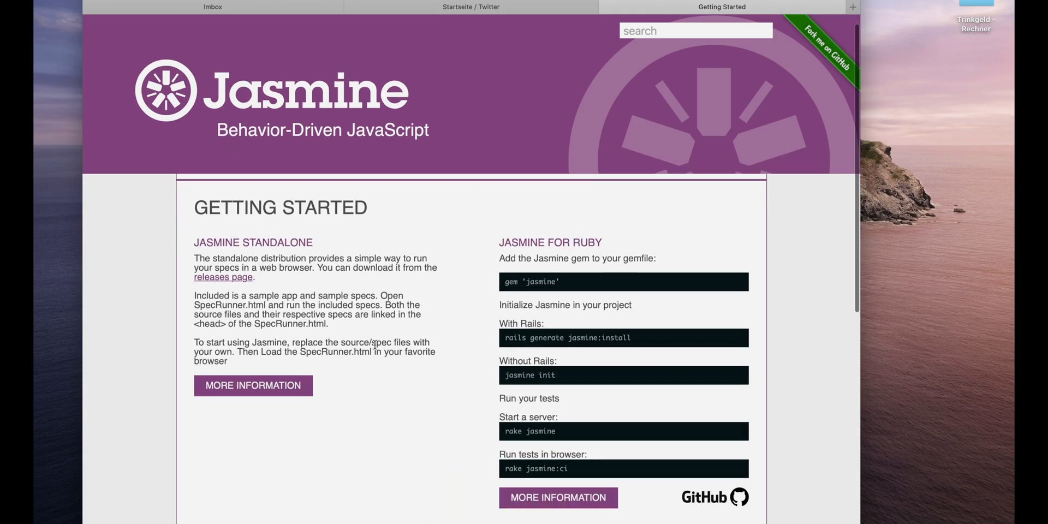
# - Scroll to Jasmine for Node.js and copy the npm install --save-dev jasmine command
pyautogui.scroll(-3)
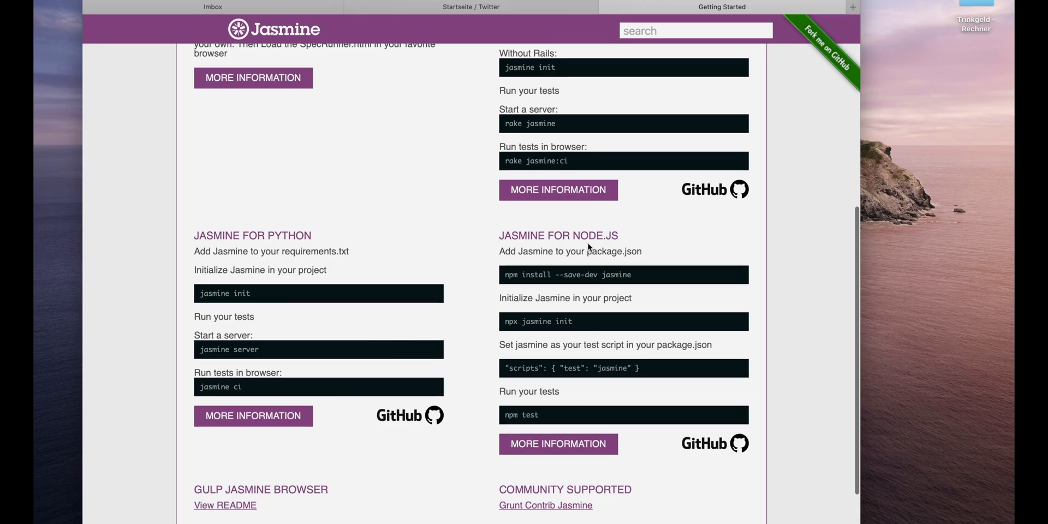
pyautogui.scroll(-3)
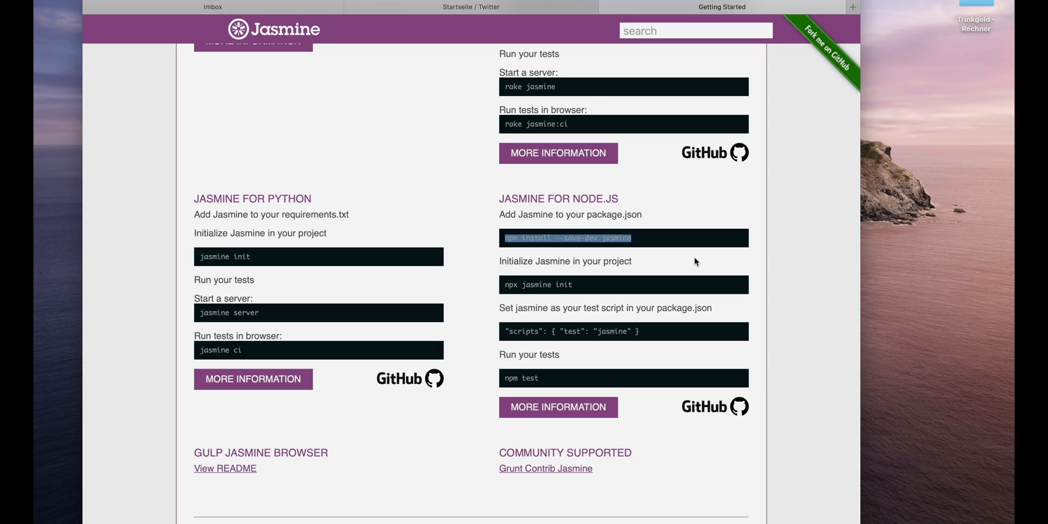
pyautogui.click(508, 241)
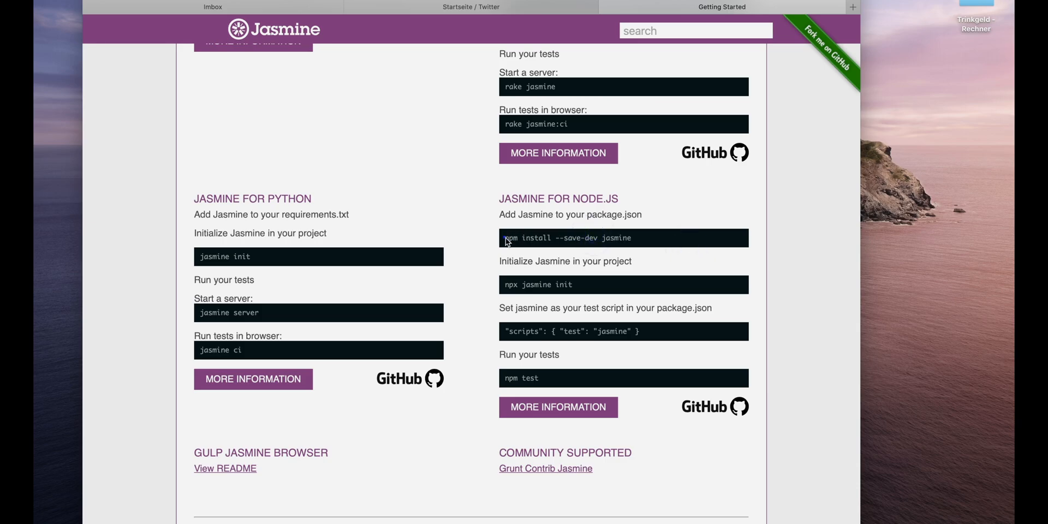
pyautogui.doubleClick(590, 238)
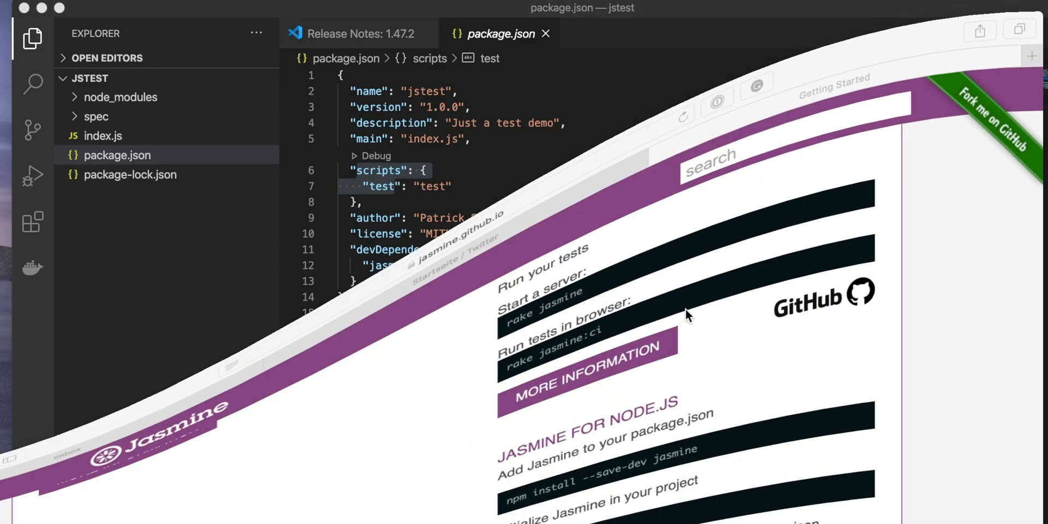
# - Replace package.json's test script value with 'jasmine' and open index.js
pyautogui.scroll(-3)
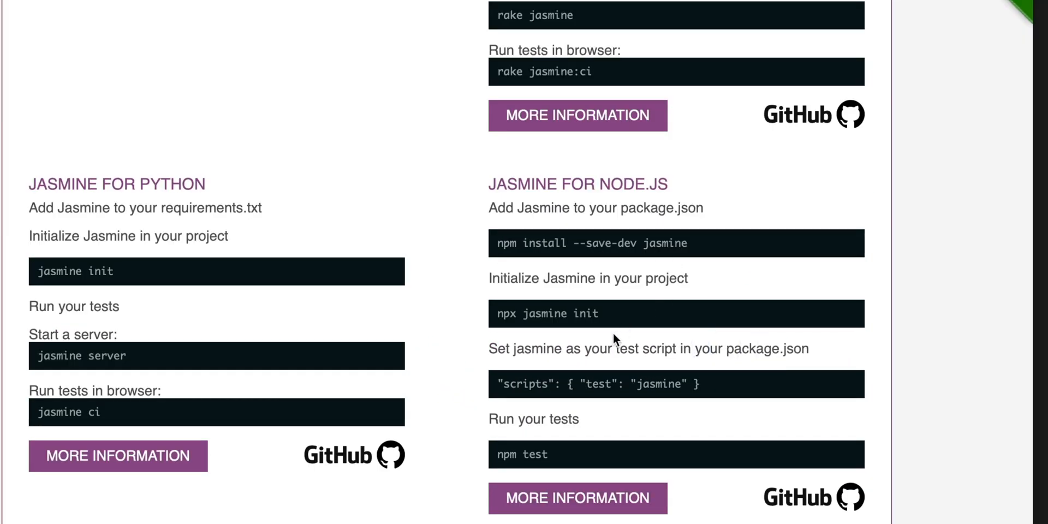
pyautogui.doubleClick(525, 385)
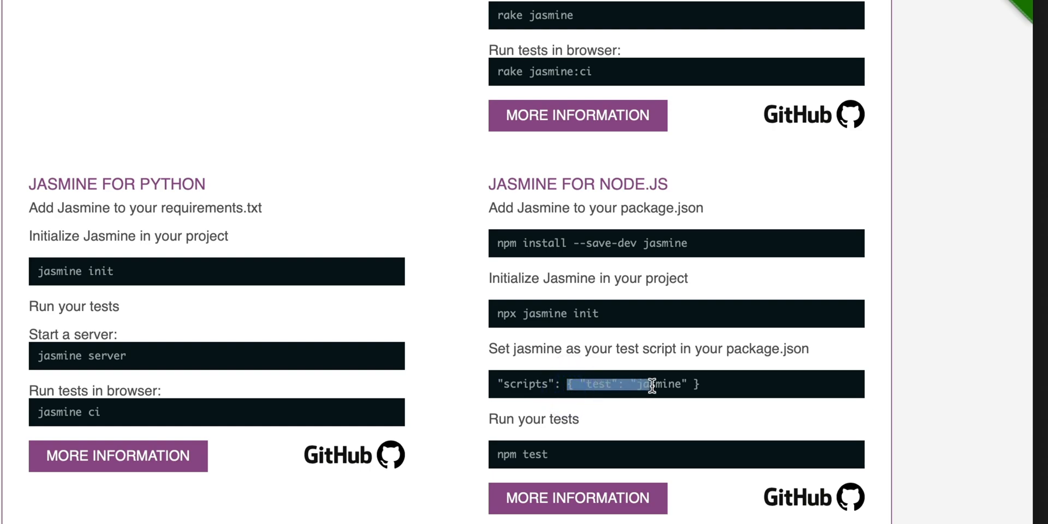
pyautogui.doubleClick(654, 384)
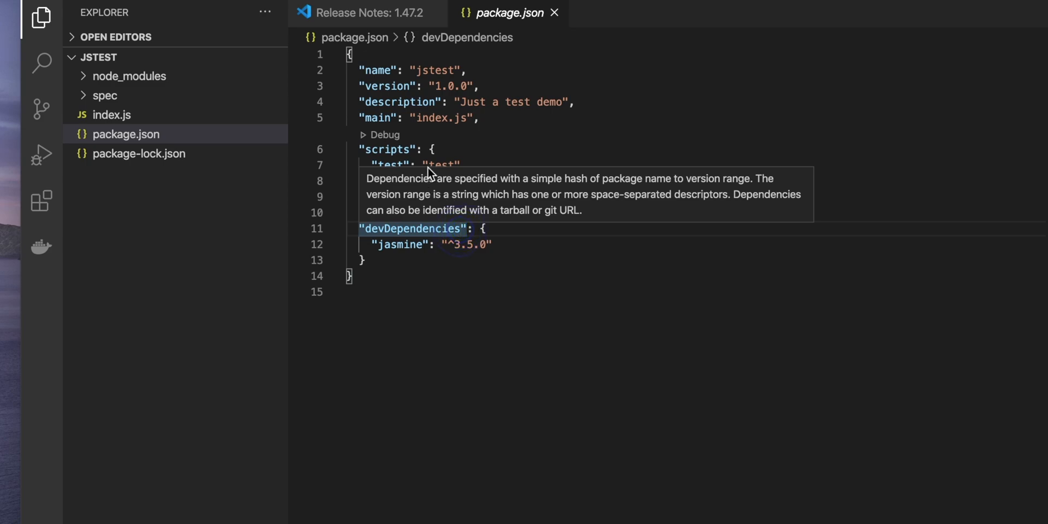
pyautogui.write('jasmine')
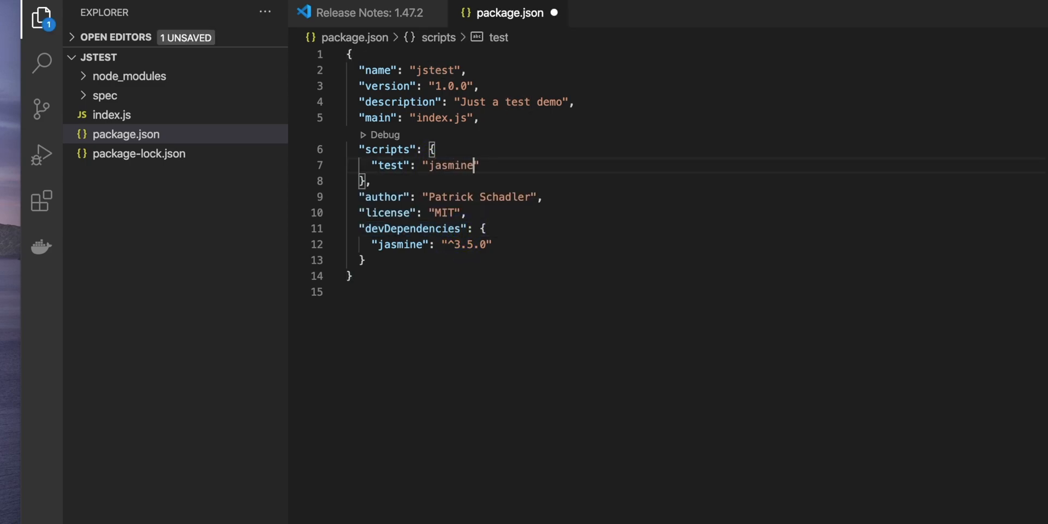
pyautogui.click(126, 133)
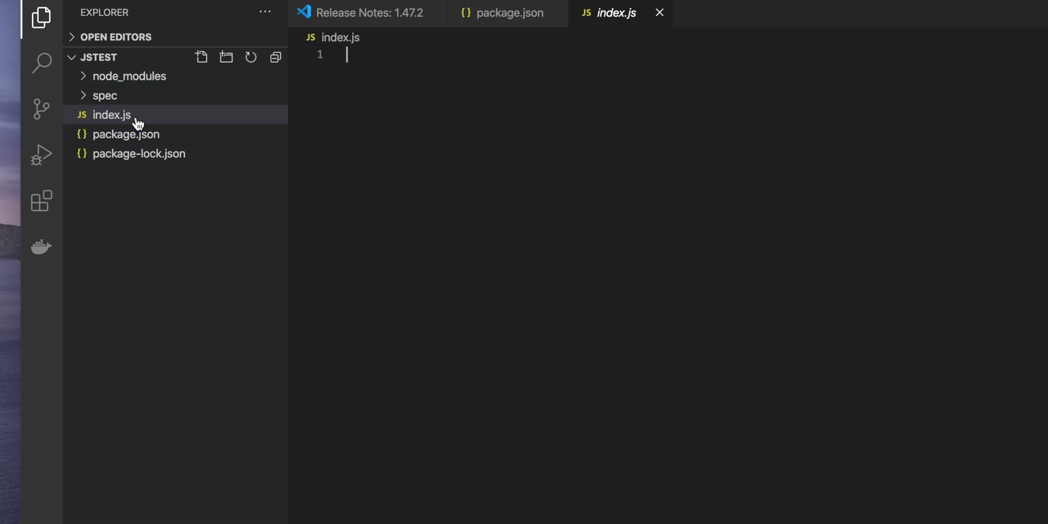
# - Expand the spec folder and inspect the spec_dir setting in jasmine.json
pyautogui.click(105, 96)
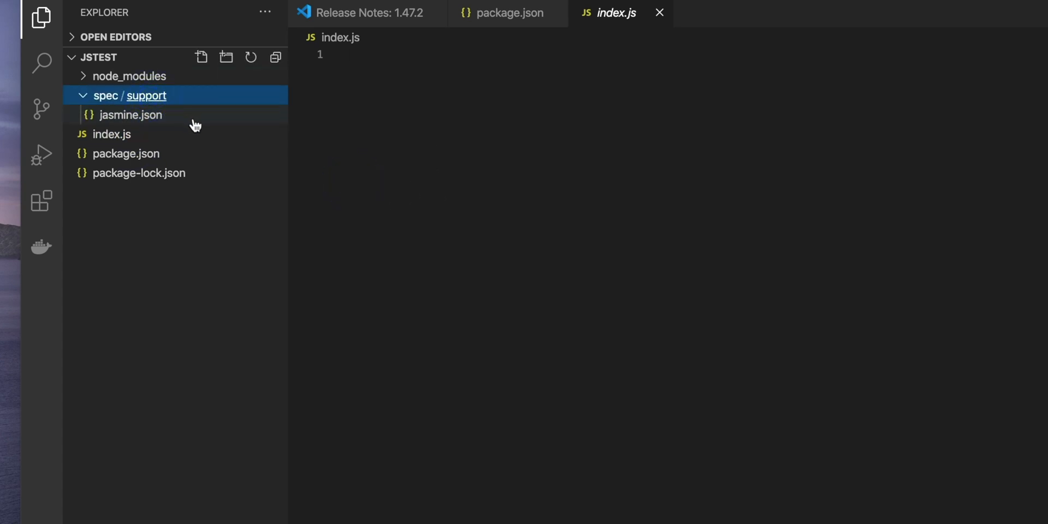
pyautogui.click(129, 114)
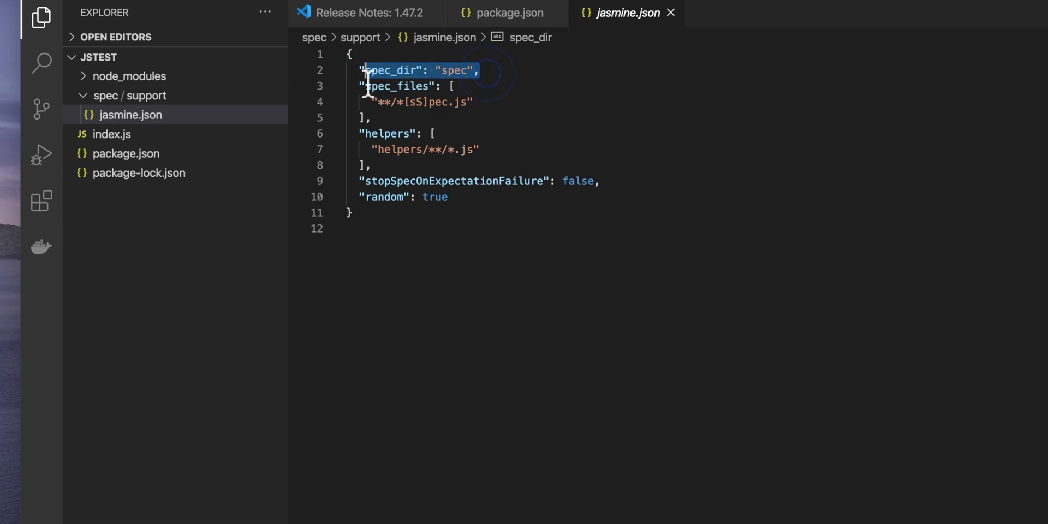
pyautogui.doubleClick(456, 69)
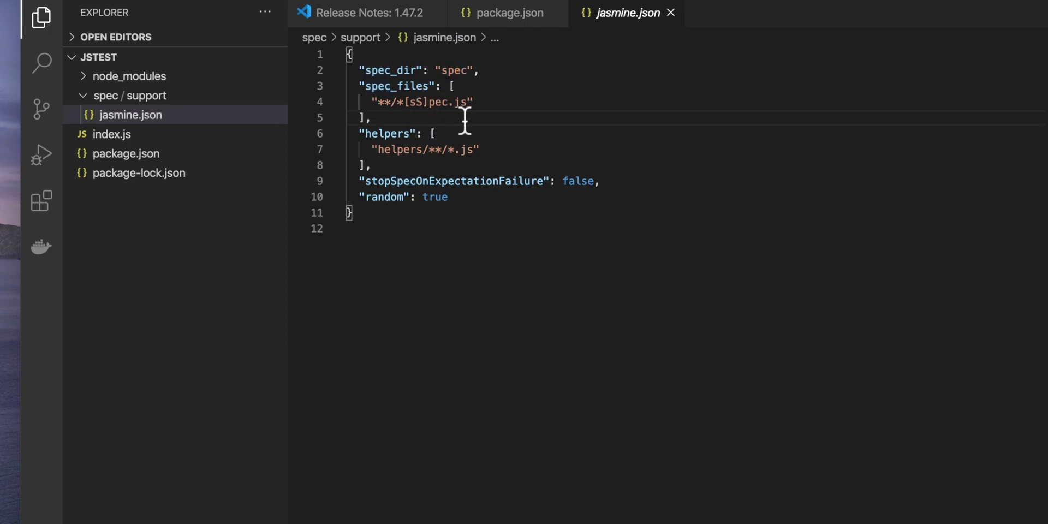
# - Create a new file named index.spec.js in the spec folder
pyautogui.click(201, 57)
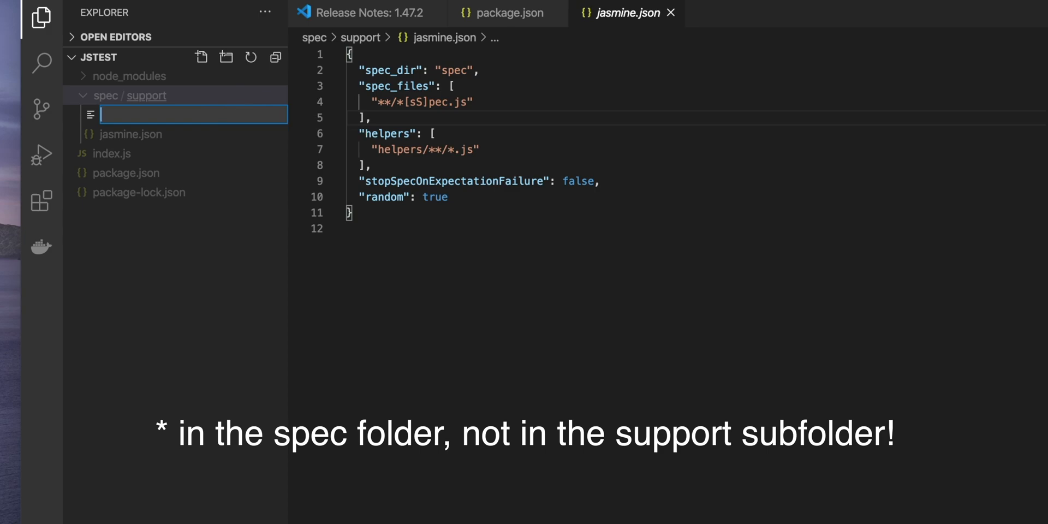
pyautogui.write('index.spec.j')
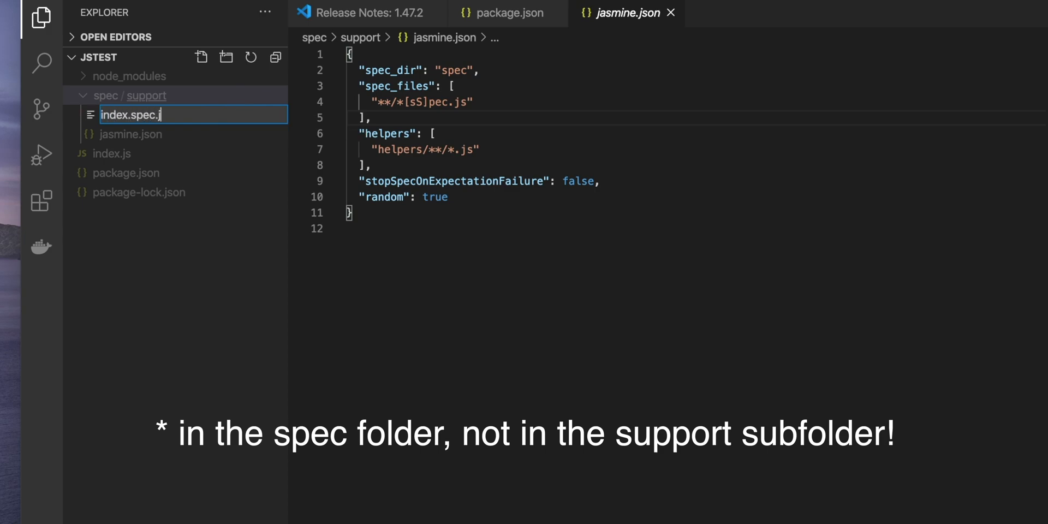
pyautogui.press('Enter')
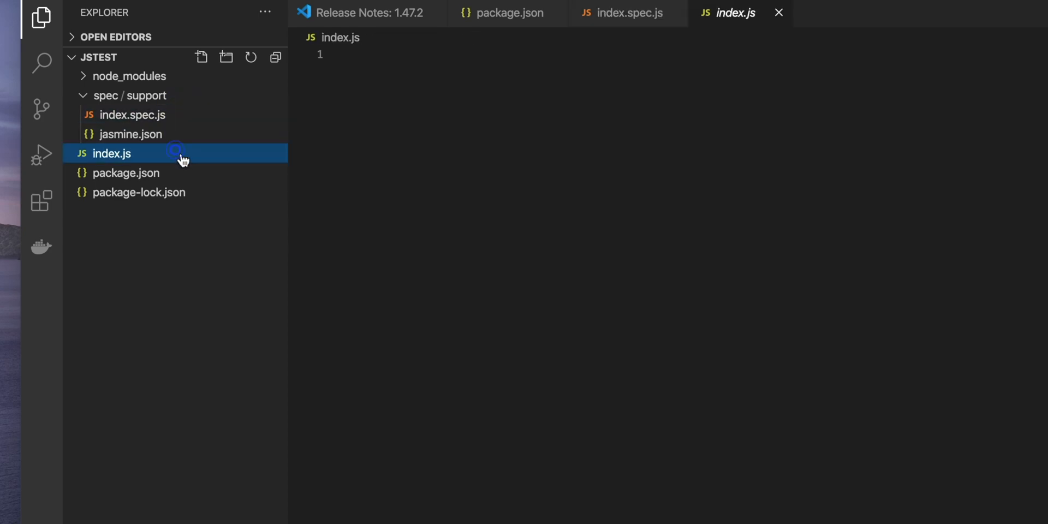
# - Write const addNumbers = (a, b) => a + b in index.js
pyautogui.click(397, 168)
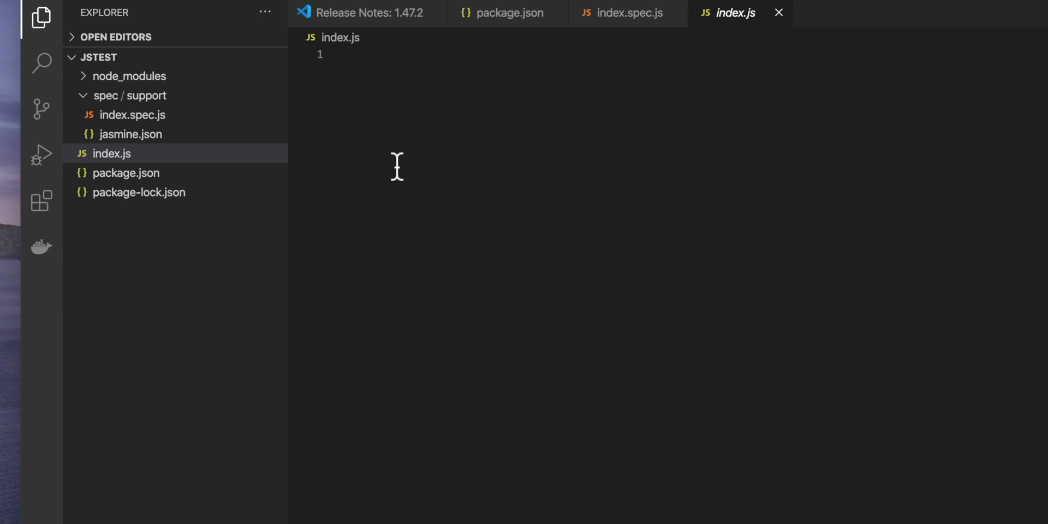
pyautogui.write('const addNumbers')
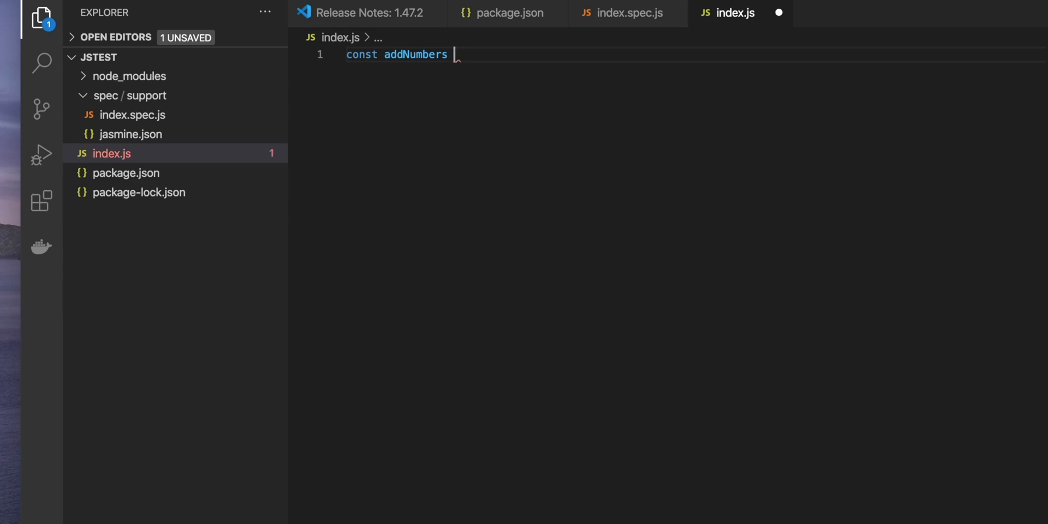
pyautogui.write('= (a, b) =>')
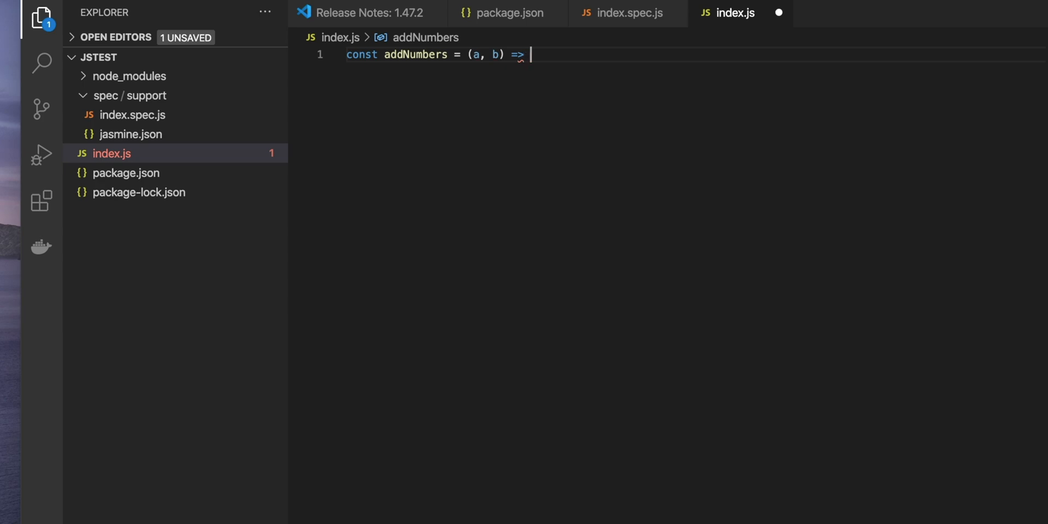
pyautogui.write('a+b')
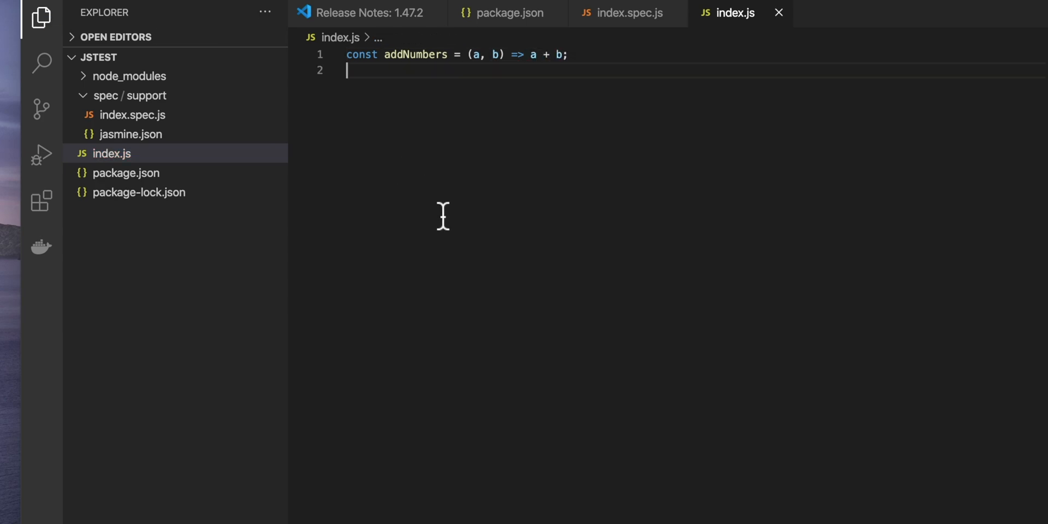
# - Switch between index.spec.js and index.js, ending on index.spec.js
pyautogui.click(133, 115)
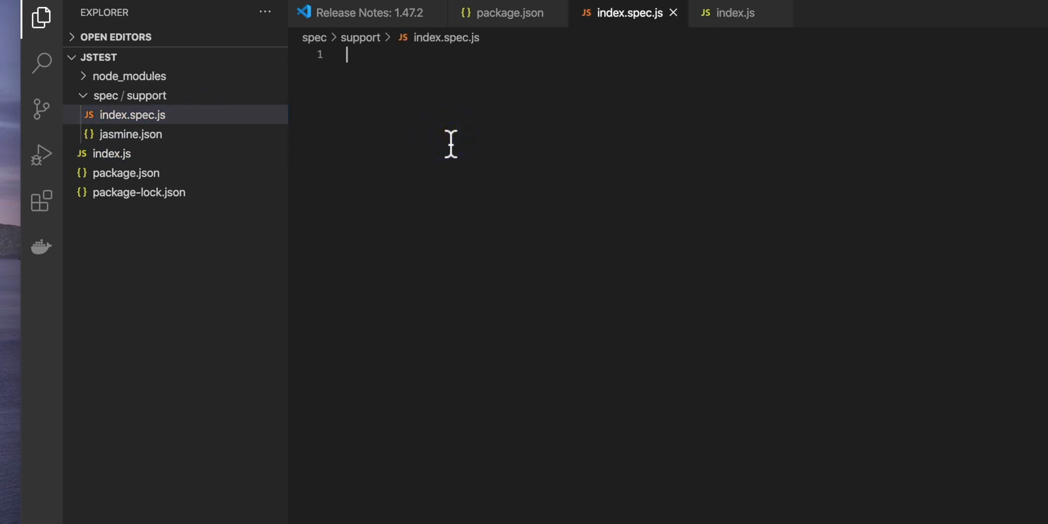
pyautogui.click(111, 154)
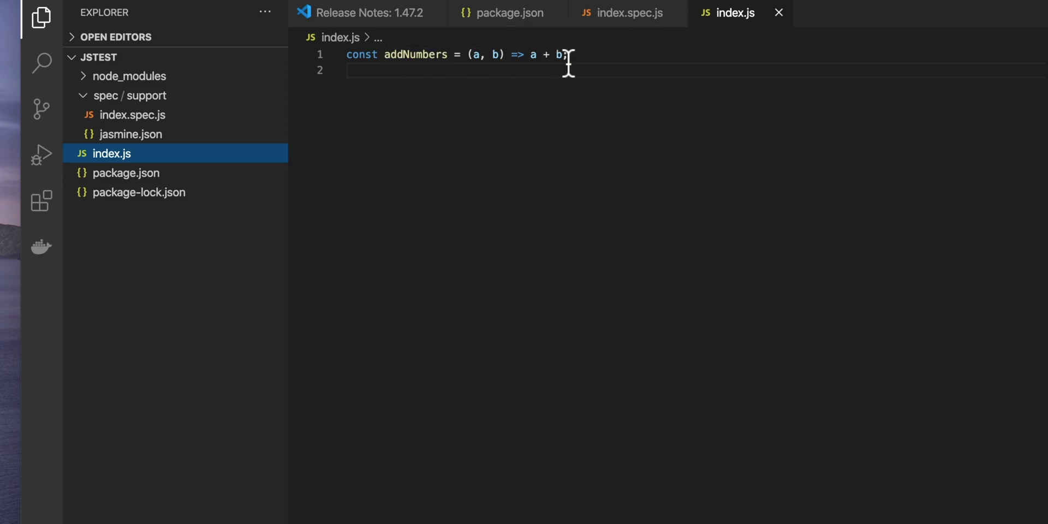
pyautogui.click(133, 114)
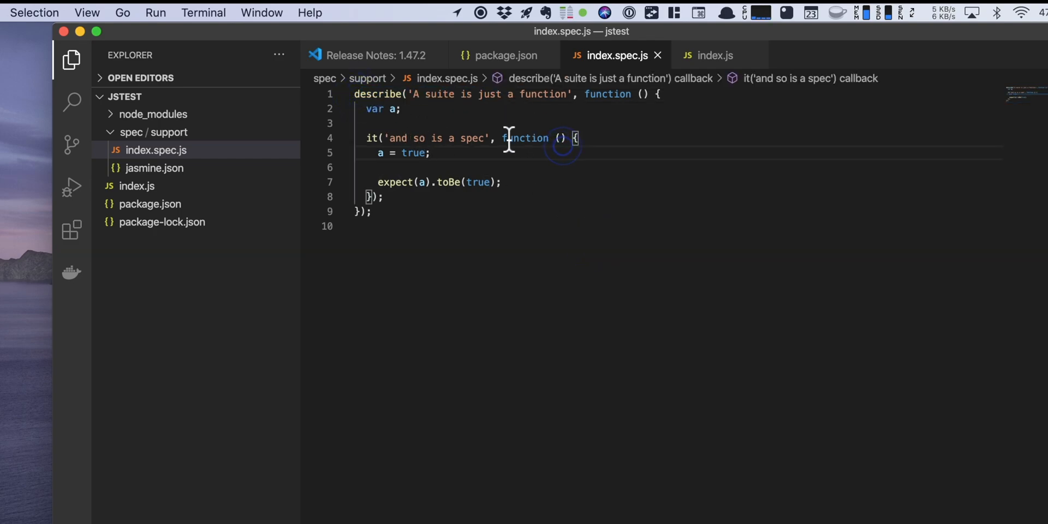
# - Retitle the describe suite to 'unit tests for index.js'
pyautogui.doubleClick(378, 94)
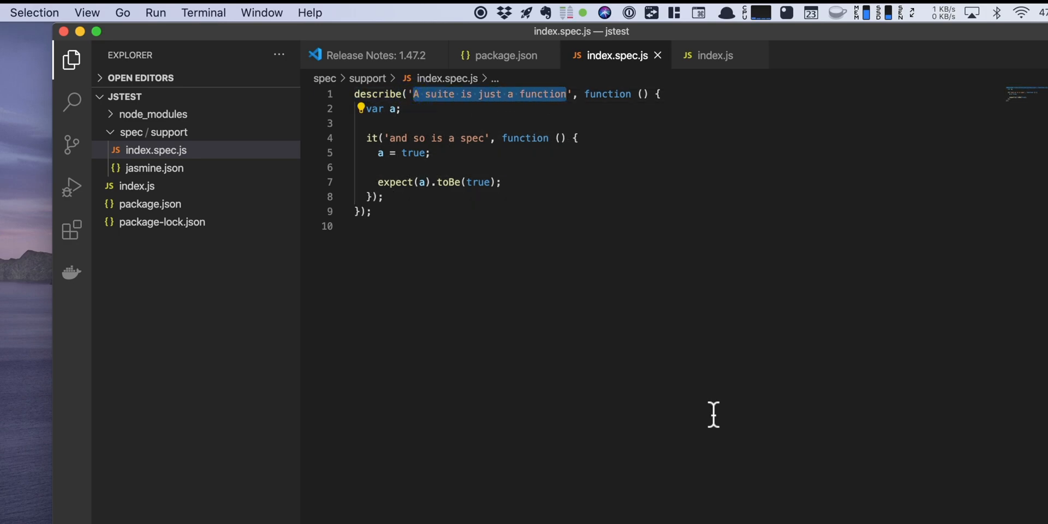
pyautogui.write('unit tests for')
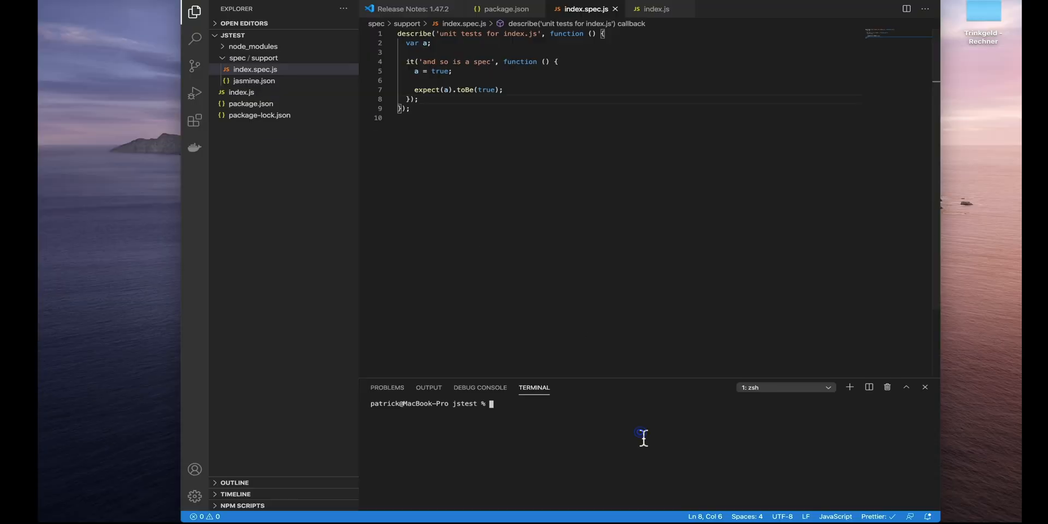
# - Run npm test, then set a to false so the spec fails
pyautogui.write('npm test')
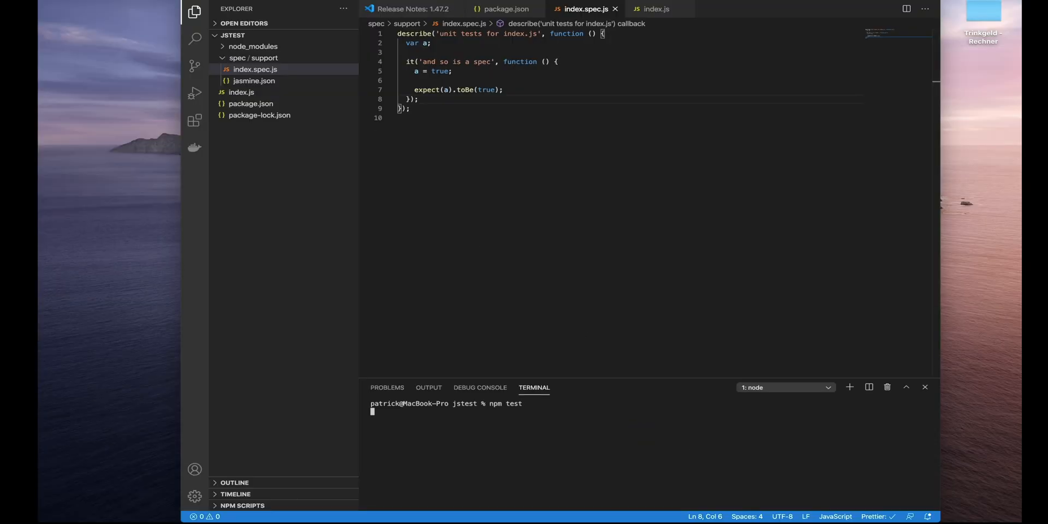
pyautogui.press('Enter')
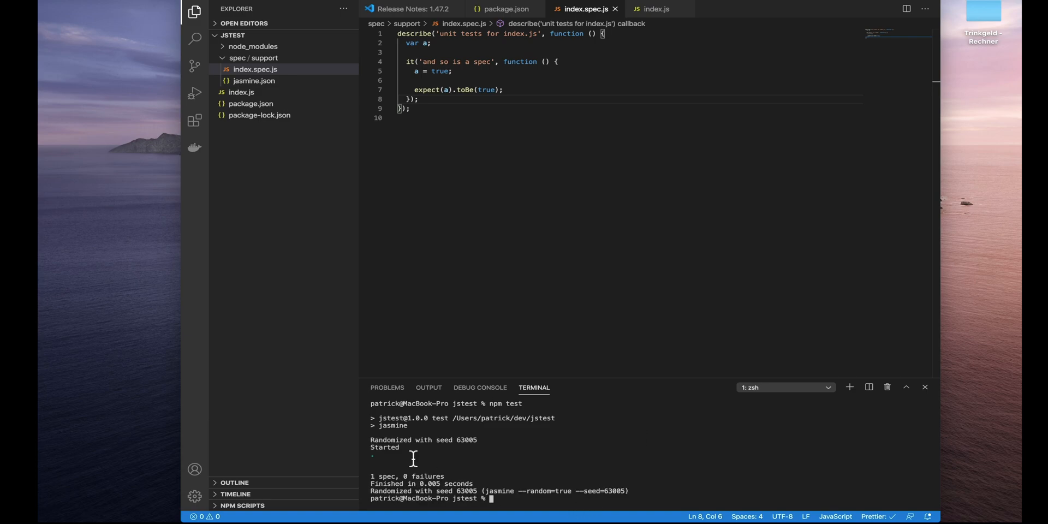
pyautogui.moveTo(469, 477)
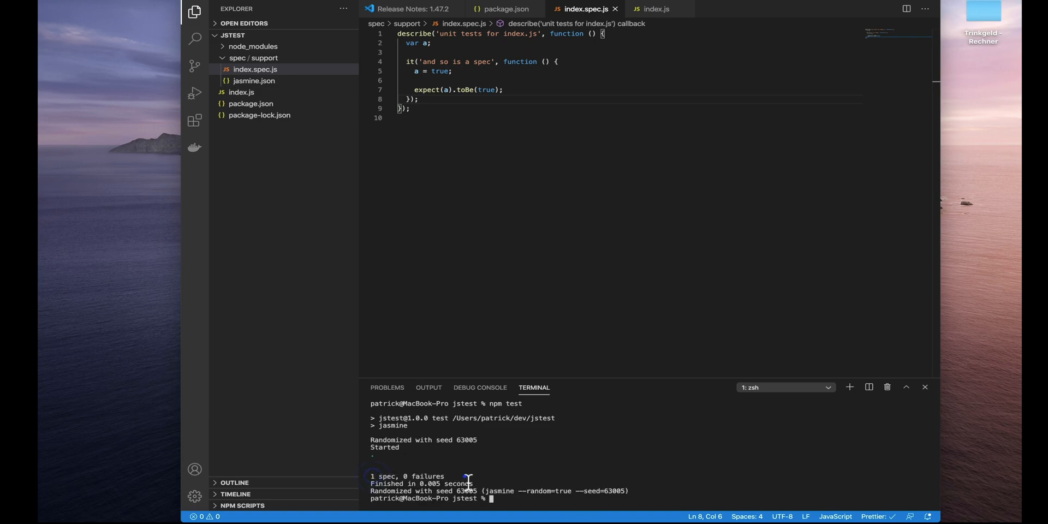
pyautogui.moveTo(444, 489)
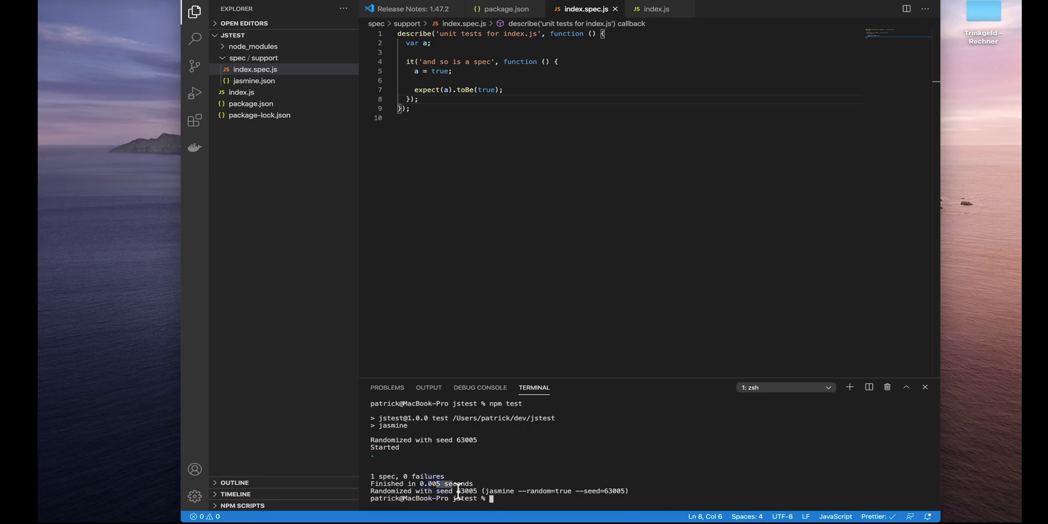
pyautogui.write('false')
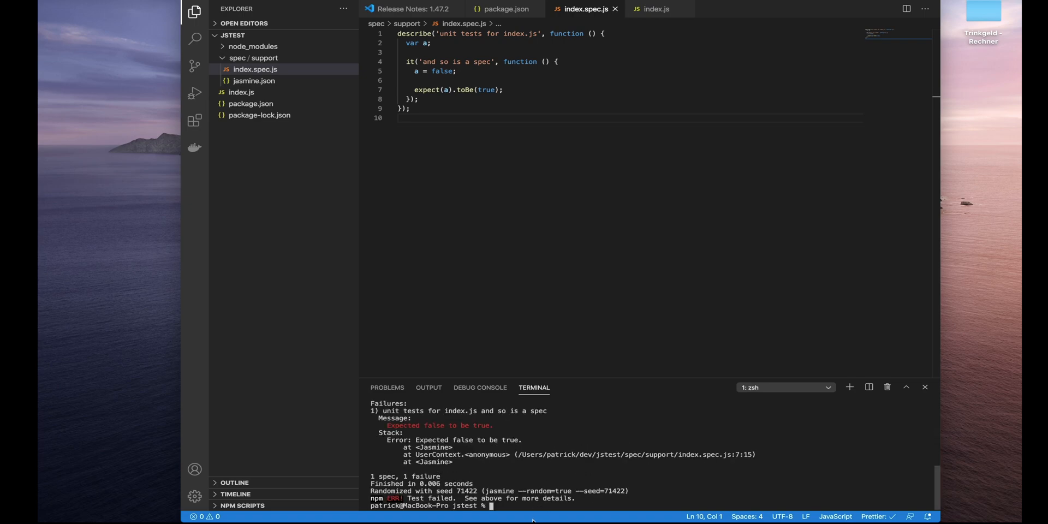
pyautogui.moveTo(424, 441)
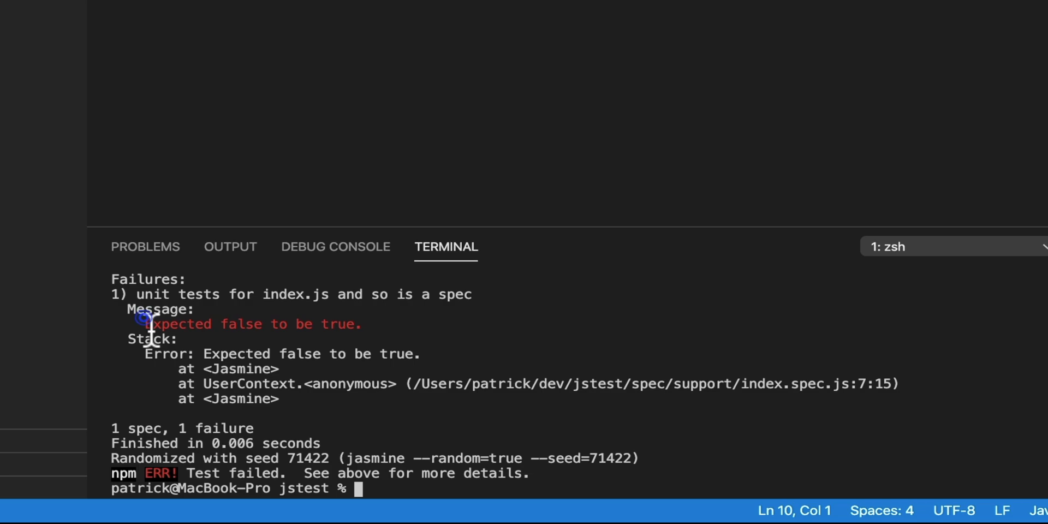
# - Change false back to true on line 5 so the spec passes again
pyautogui.doubleClick(341, 323)
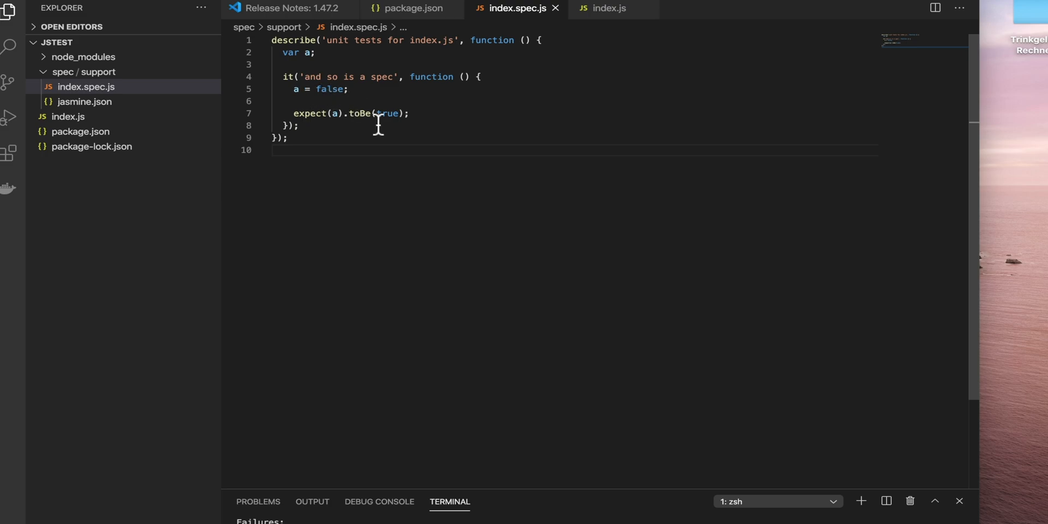
pyautogui.write('true')
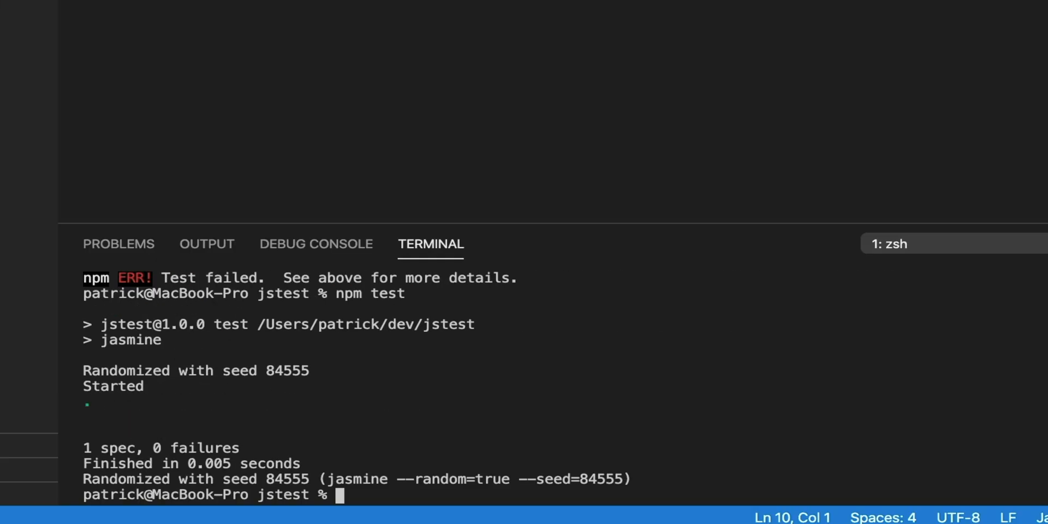
pyautogui.moveTo(579, 448)
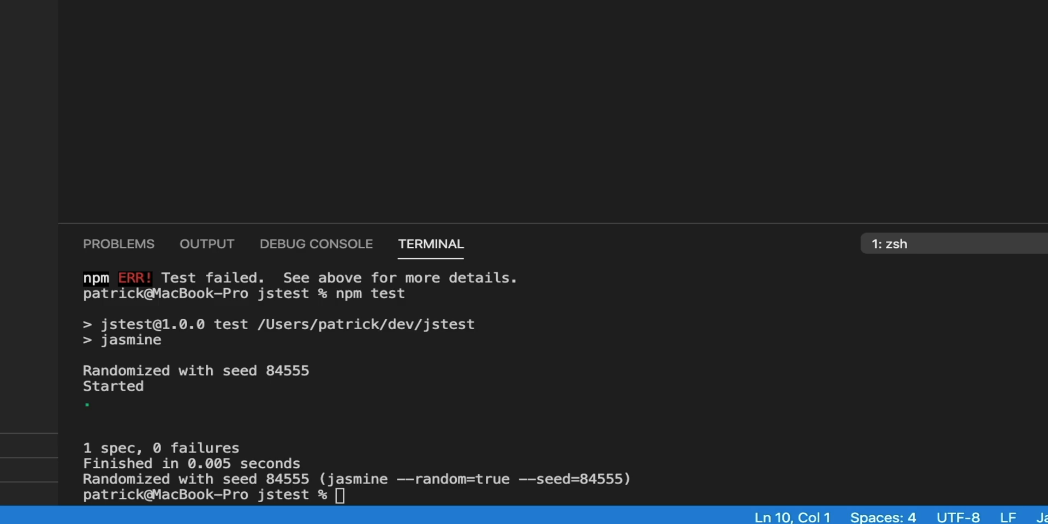
pyautogui.moveTo(453, 165)
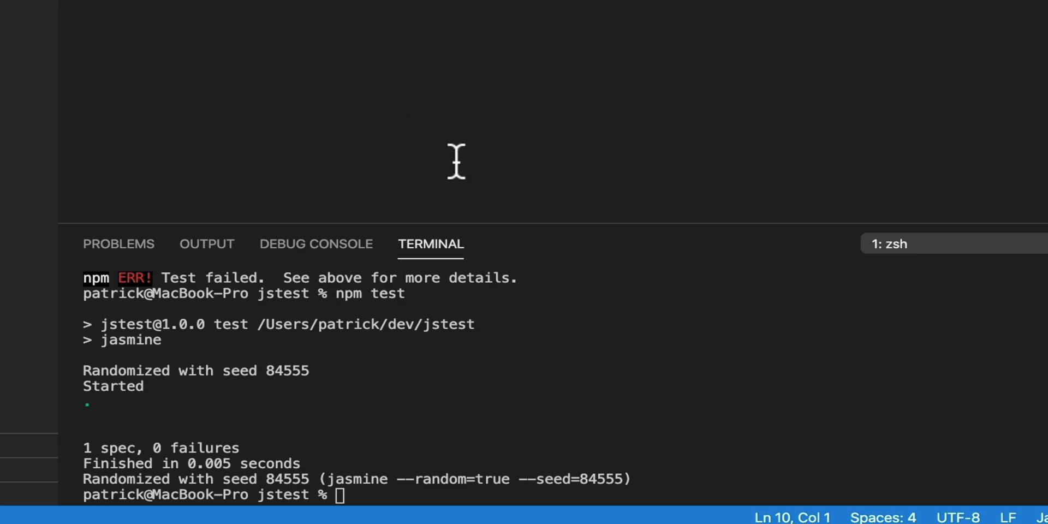
pyautogui.moveTo(358, 6)
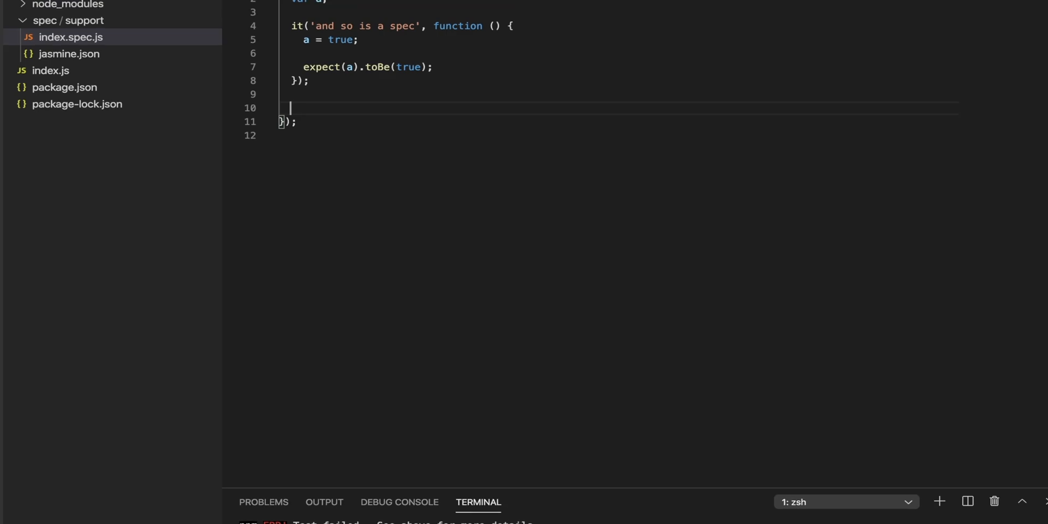
# - Start a new '2 plus 2 should be 4' spec with an expect call
pyautogui.write('it("2 plus 2 should be 4')
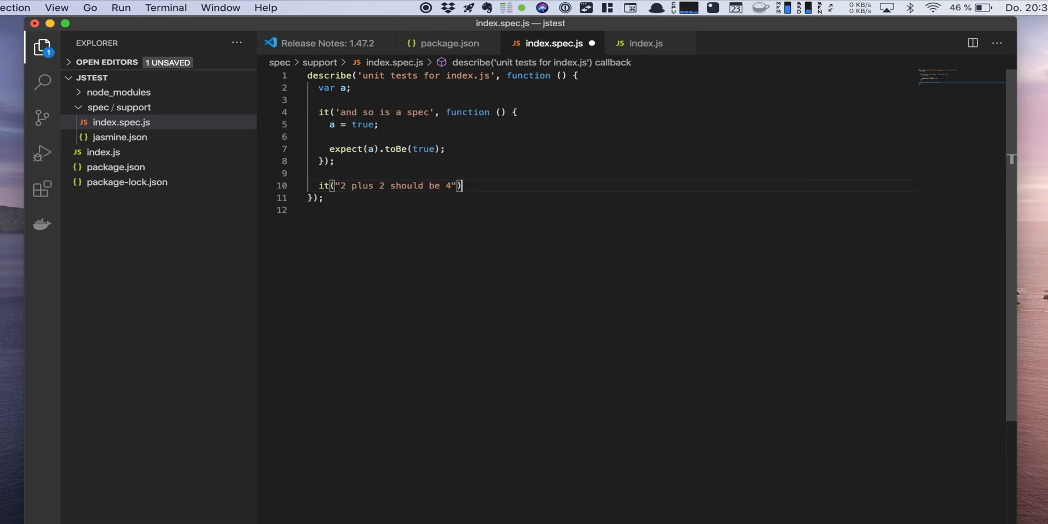
pyautogui.write(',')
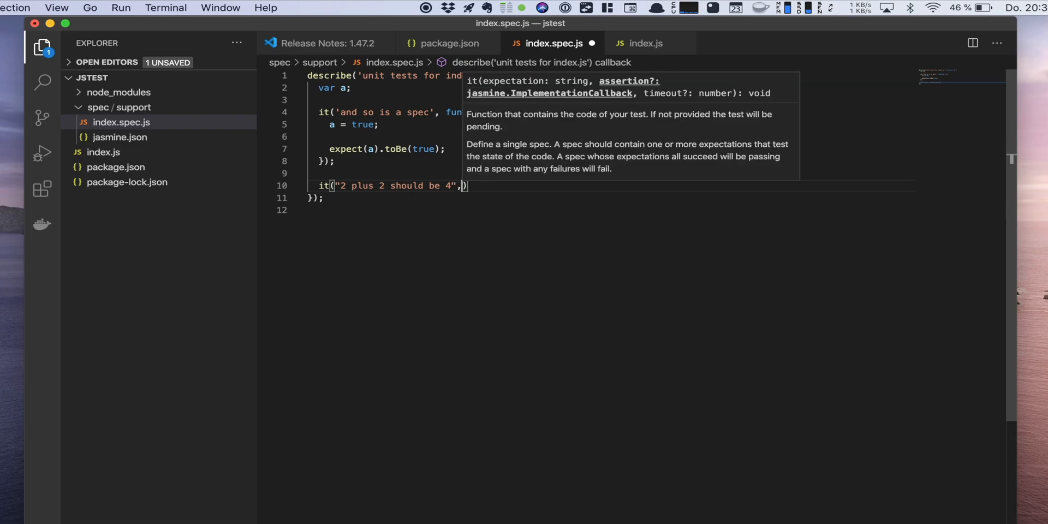
pyautogui.write('()')
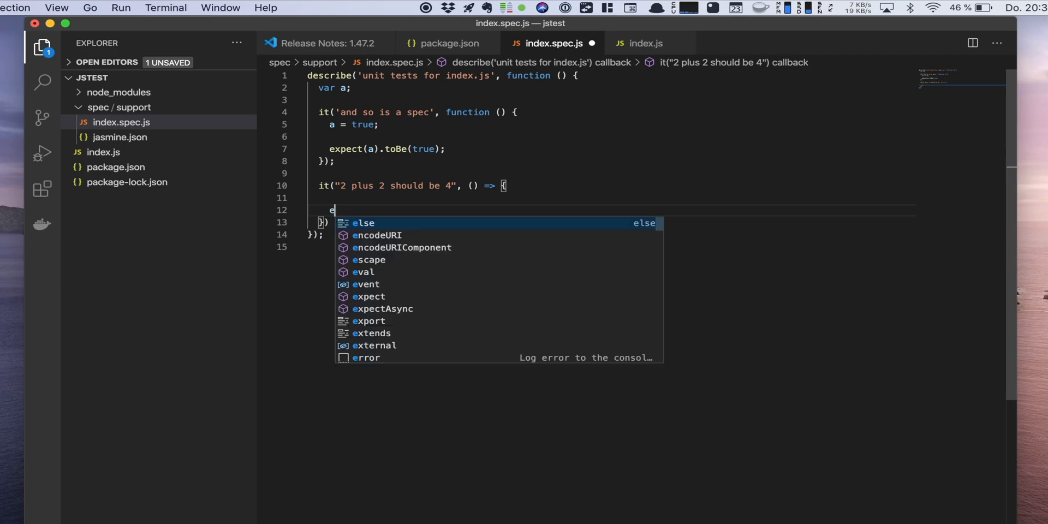
pyautogui.write('expect(')
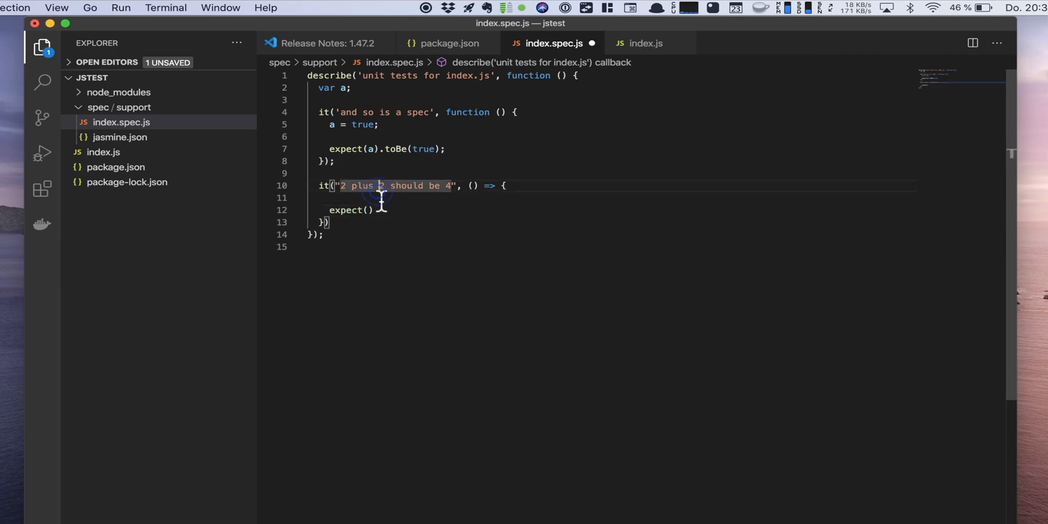
# - Store addNumbers(2,2) in const result and expect result toBe the answer
pyautogui.write('const result =')
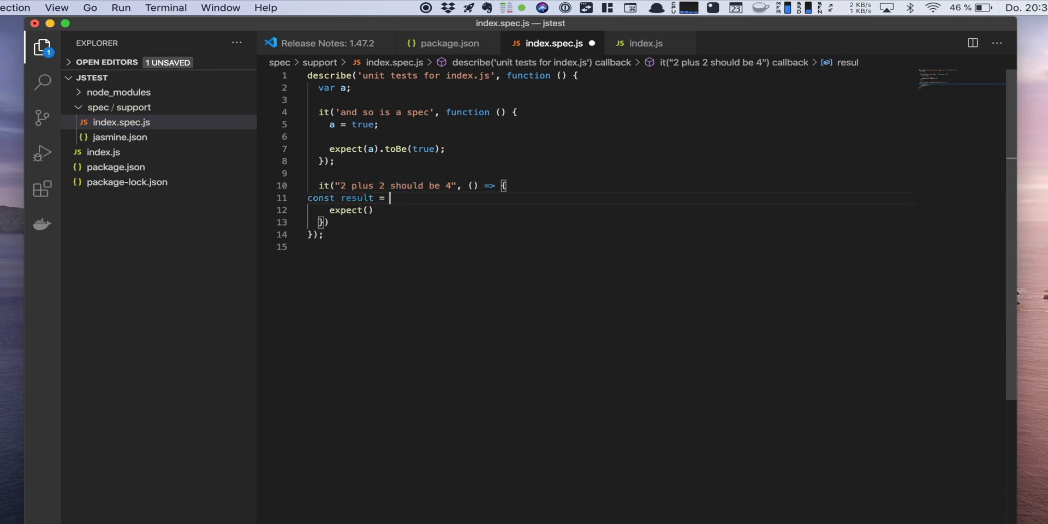
pyautogui.write('add')
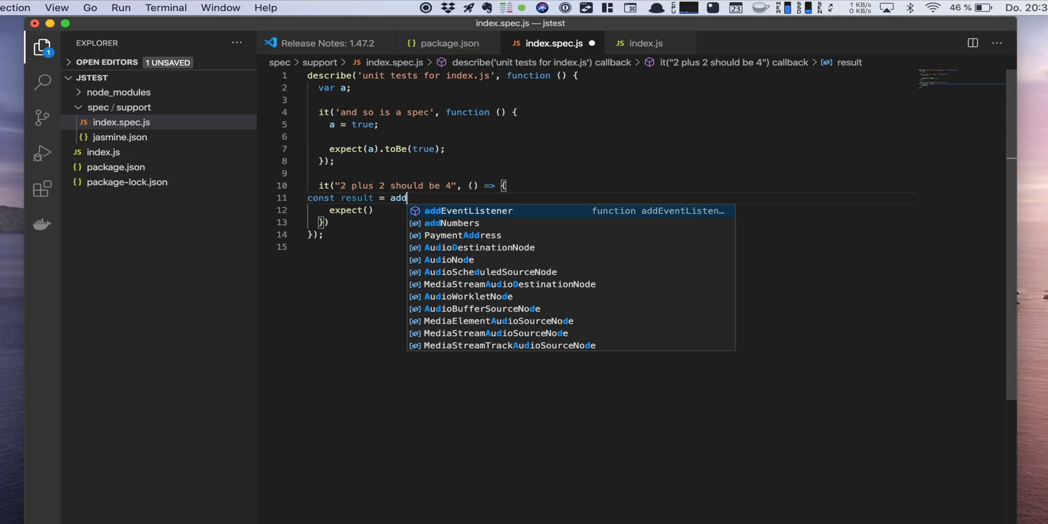
pyautogui.press('Escape')
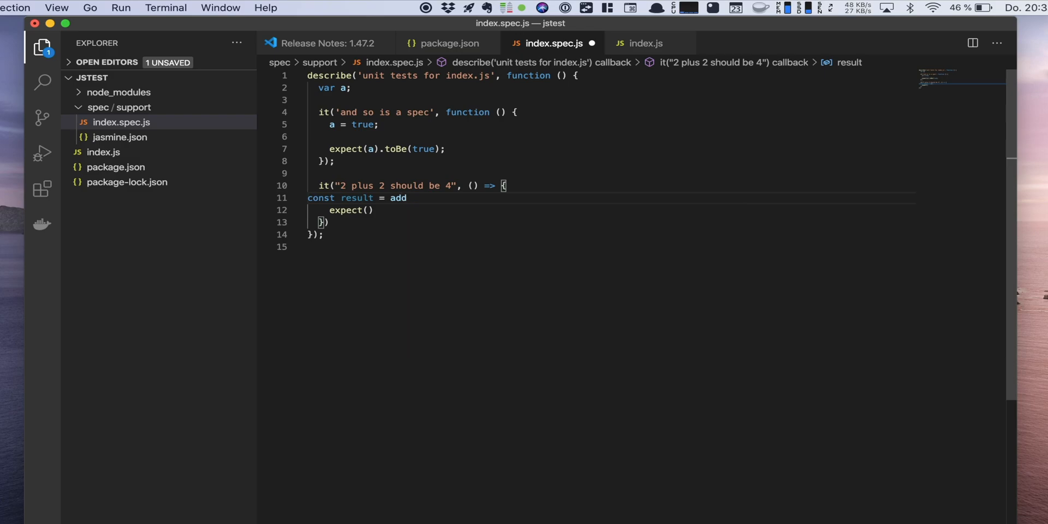
pyautogui.write('Numbers#')
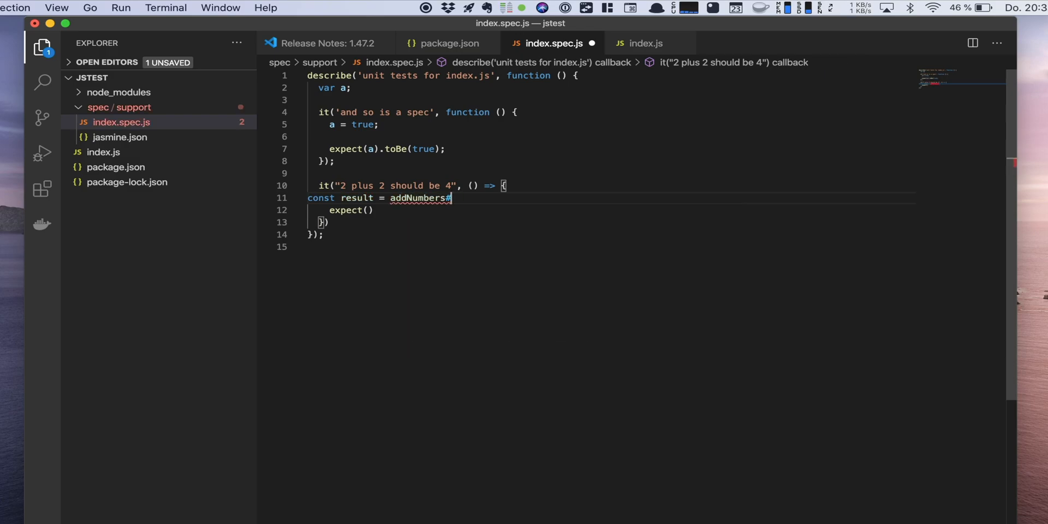
pyautogui.write('(2,2);')
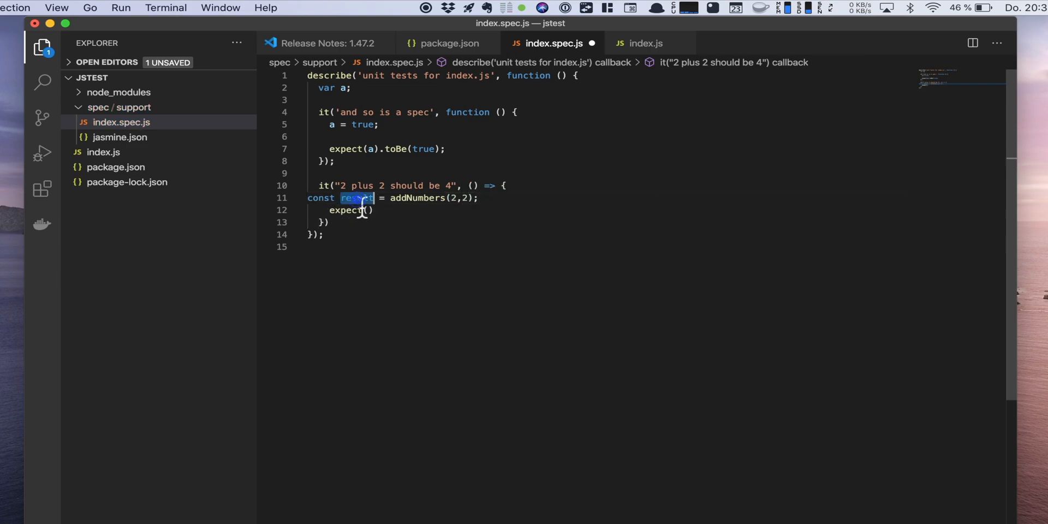
pyautogui.write('result')
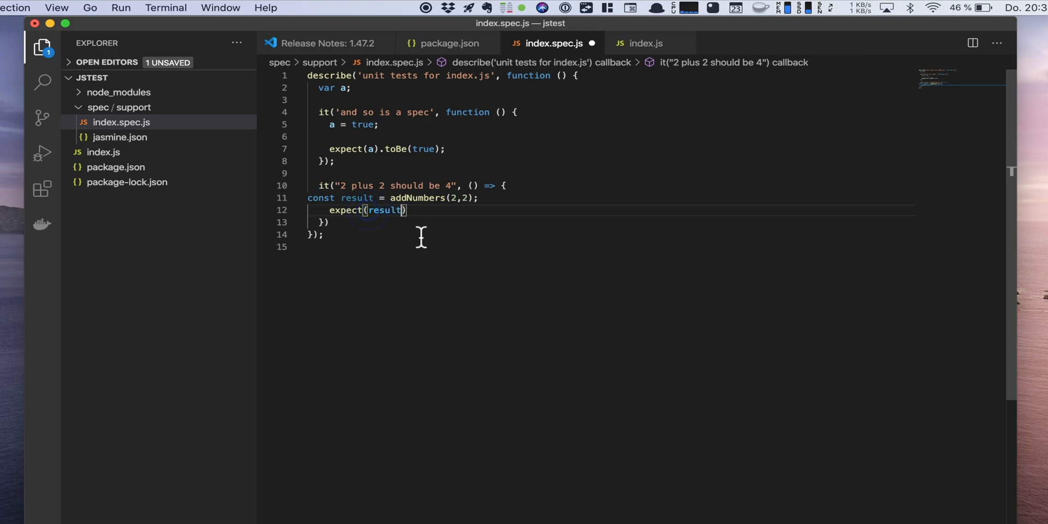
pyautogui.write('.otbe')
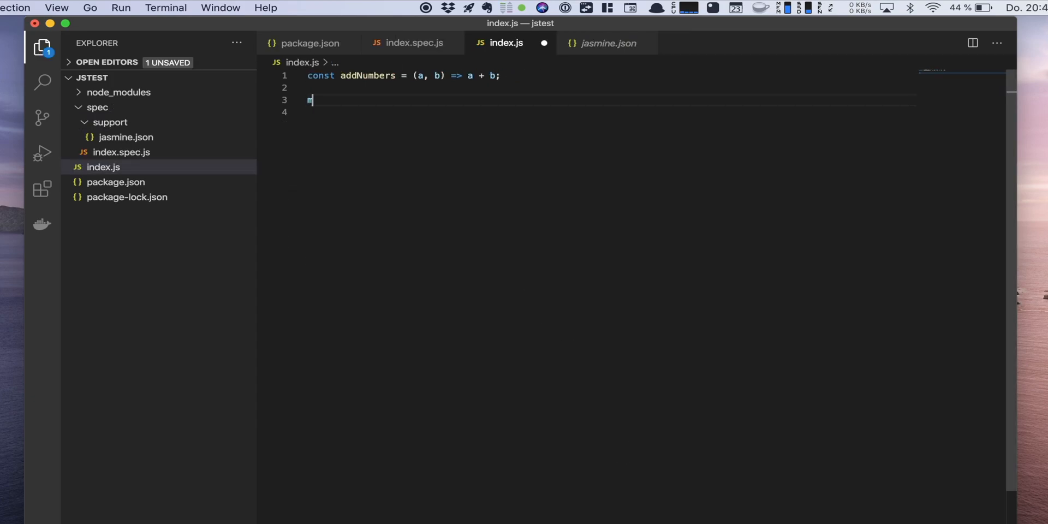
# - Export addNumbers from index.js via module.exports and return to index.spec.js
pyautogui.write('odule.exports = ad')
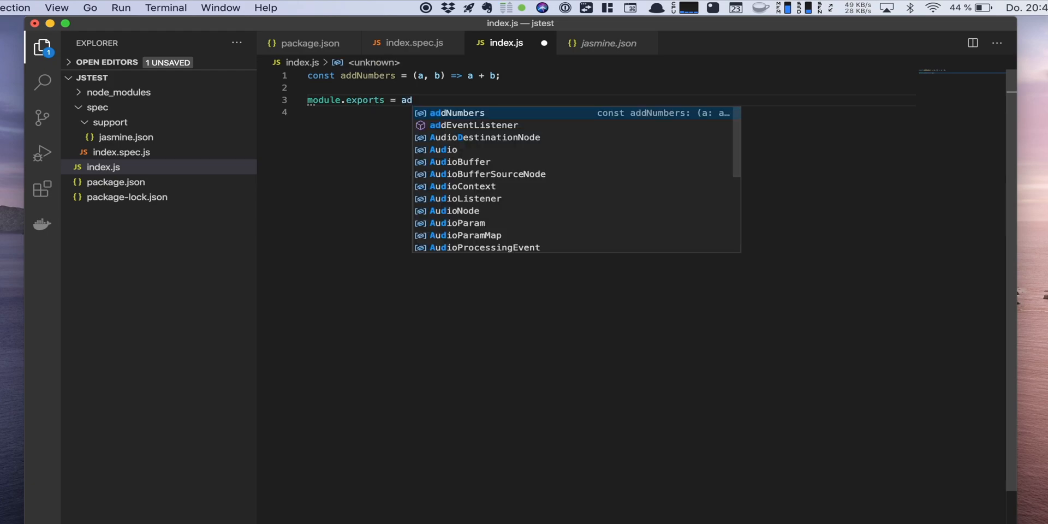
pyautogui.press('Tab')
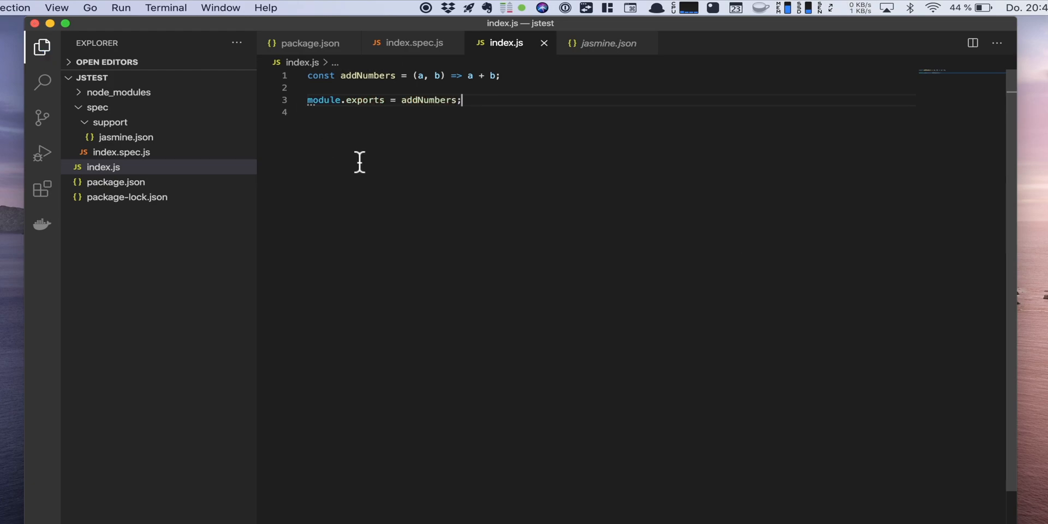
pyautogui.click(121, 152)
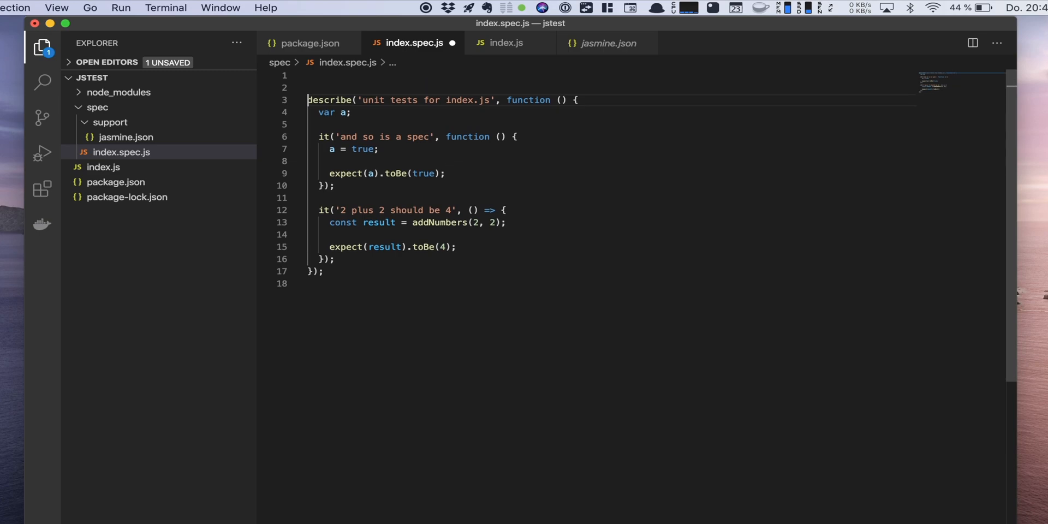
# - Add const addNumbers = require('../index.js') at the top of index.spec.js
pyautogui.write('const ad')
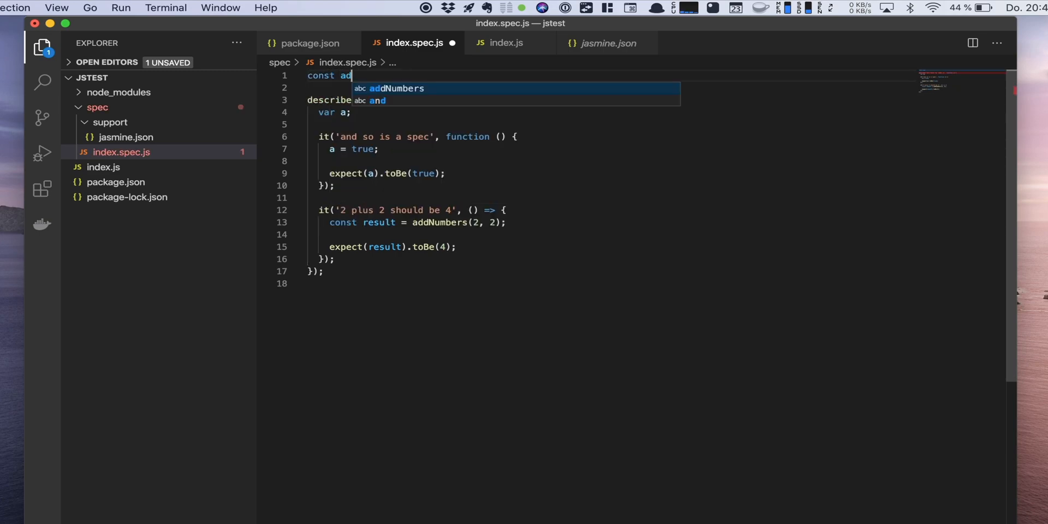
pyautogui.press('Tab')
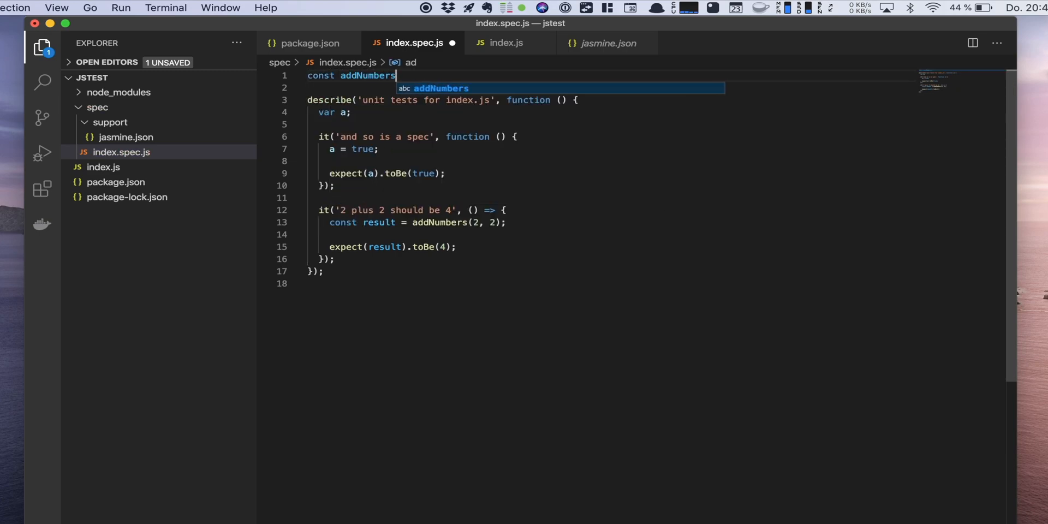
pyautogui.write("= require('../index.js');")
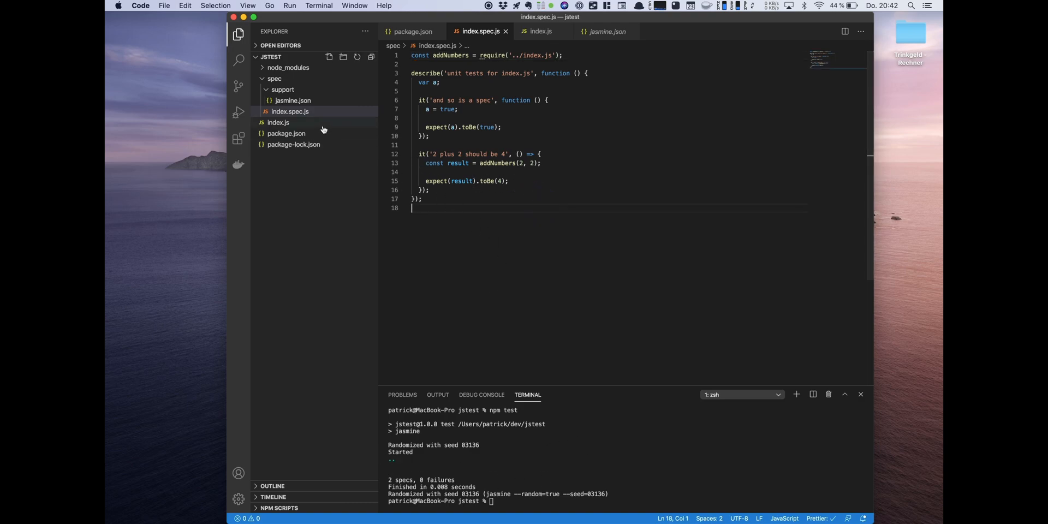
# - Make addNumbers return a + b + 1 and inspect the 'Expected 5 to be 4' failure
pyautogui.click(278, 122)
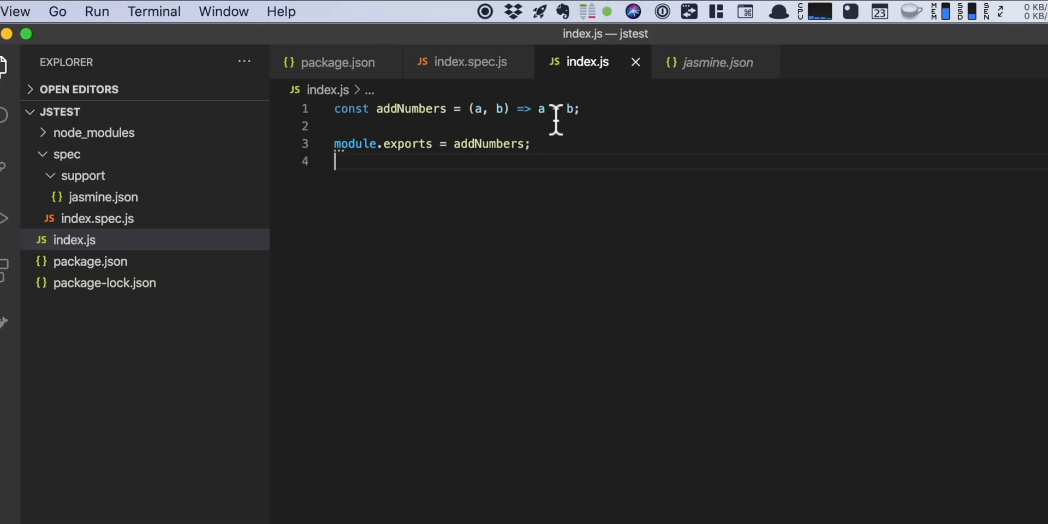
pyautogui.write('+ b')
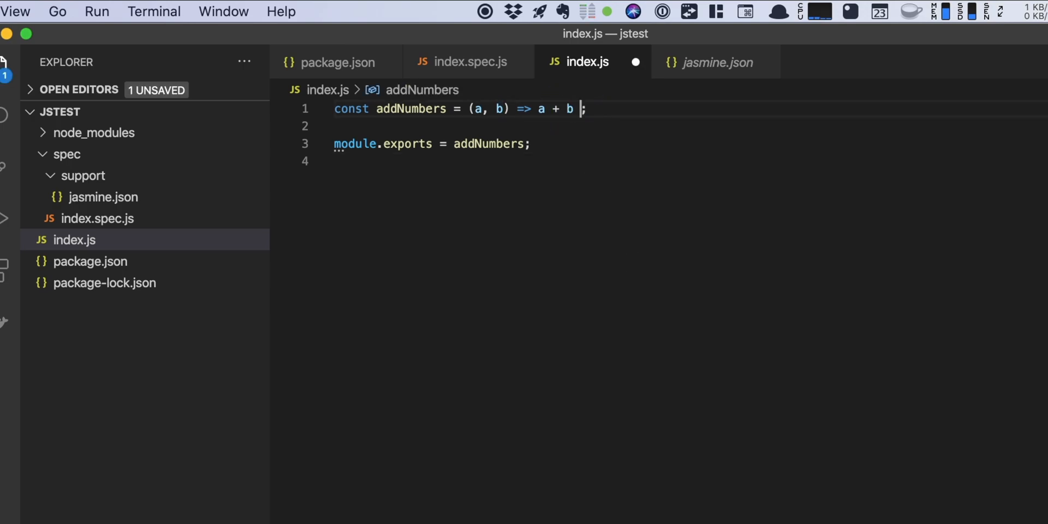
pyautogui.write('+ 1')
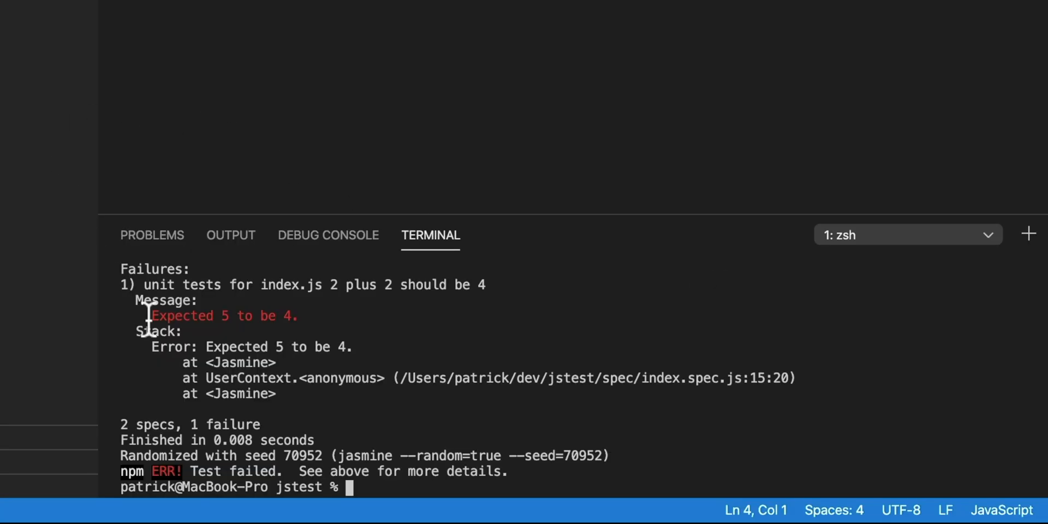
pyautogui.moveTo(152, 315); pyautogui.dragTo(298, 316)
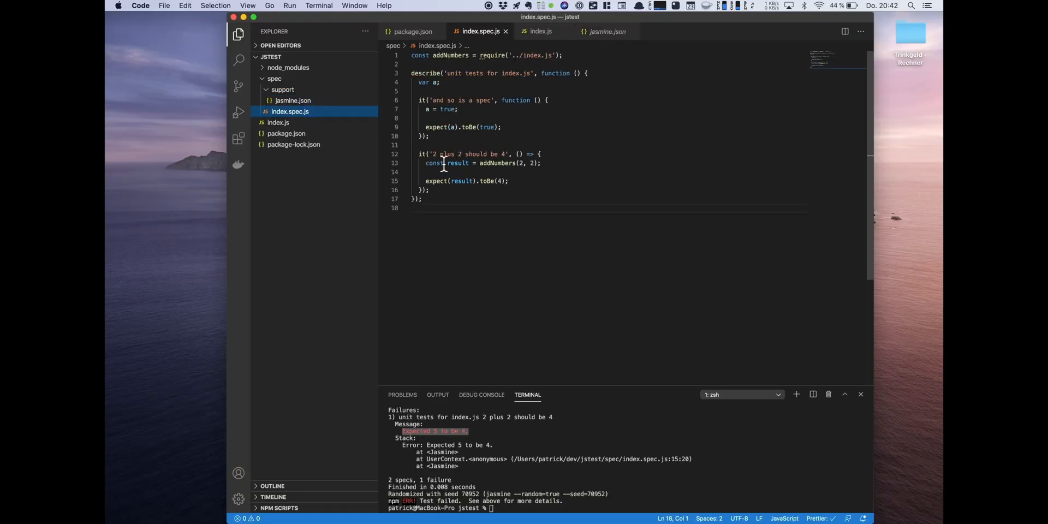
pyautogui.moveTo(494, 180)
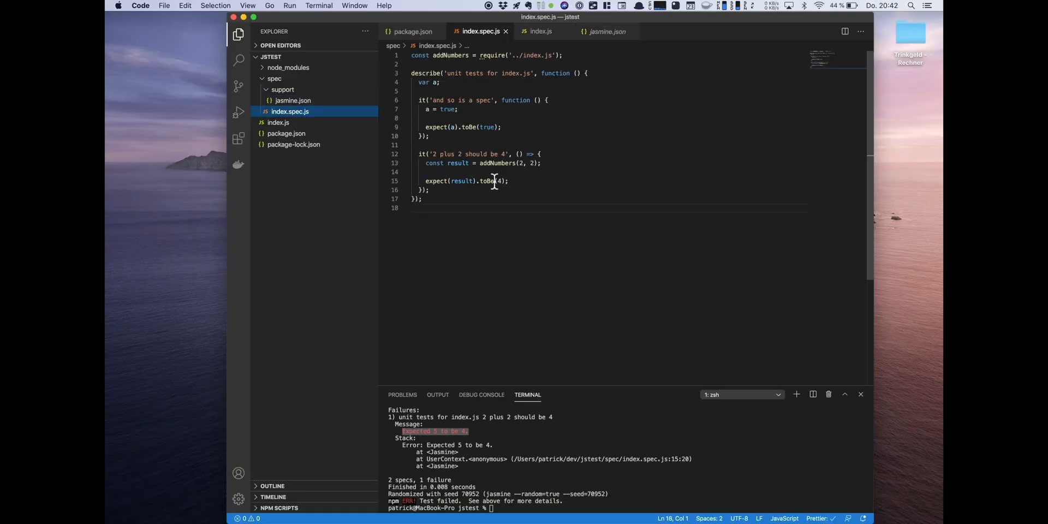
pyautogui.doubleClick(460, 180)
pyautogui.write('5')
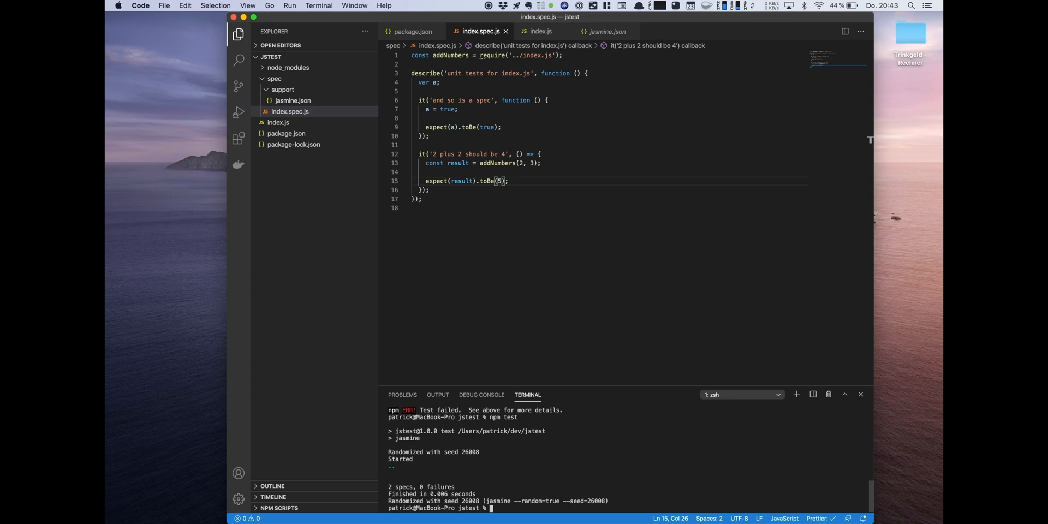
pyautogui.moveTo(647, 378)
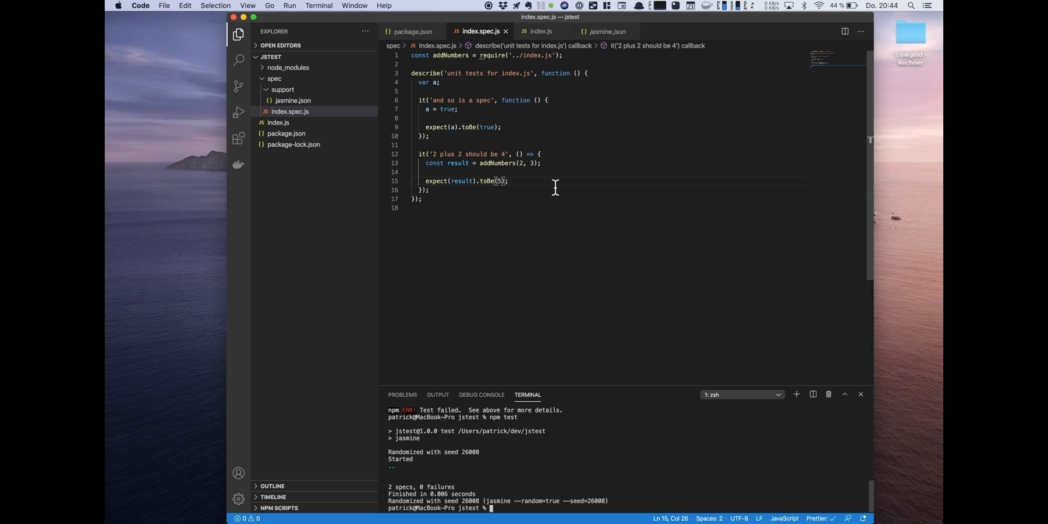
pyautogui.moveTo(518, 154)
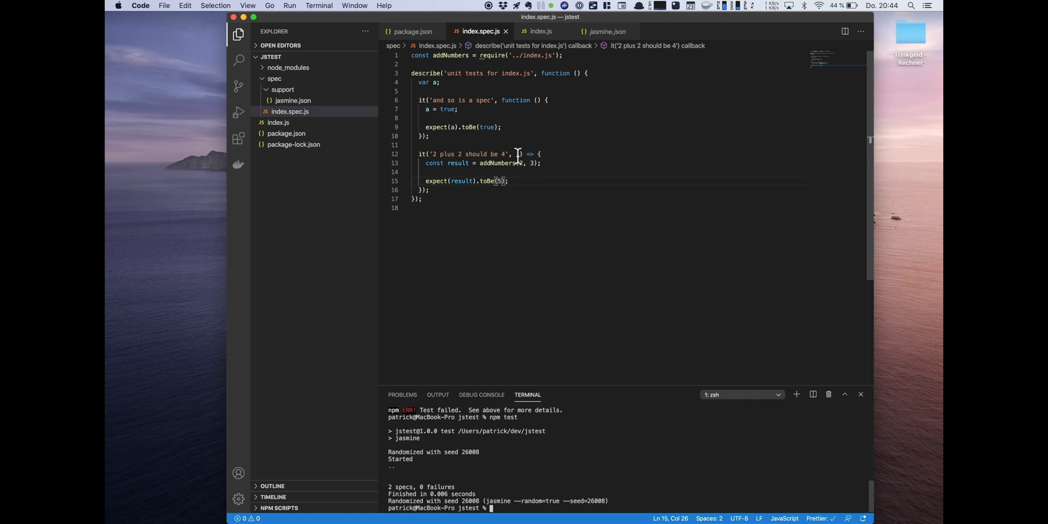
pyautogui.moveTo(585, 173)
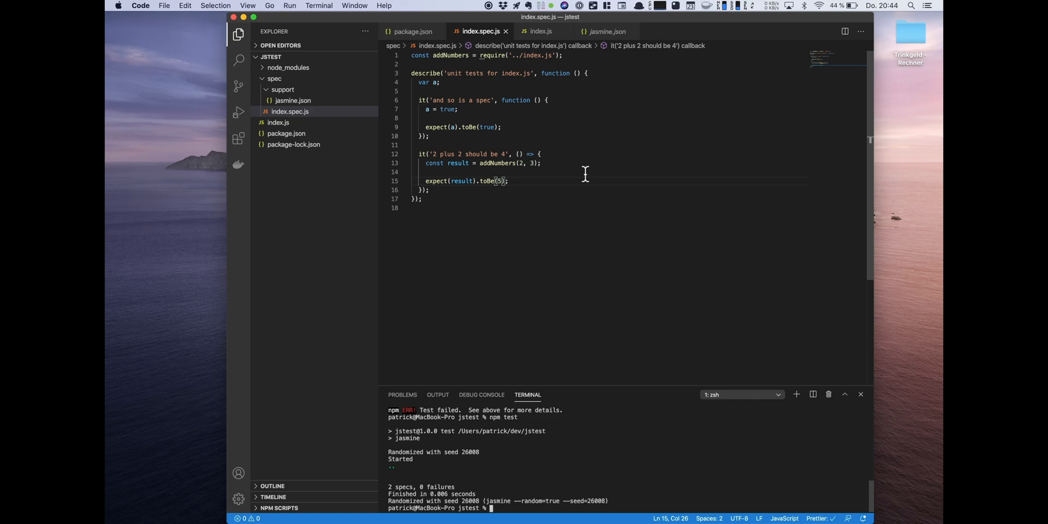
pyautogui.moveTo(526, 160)
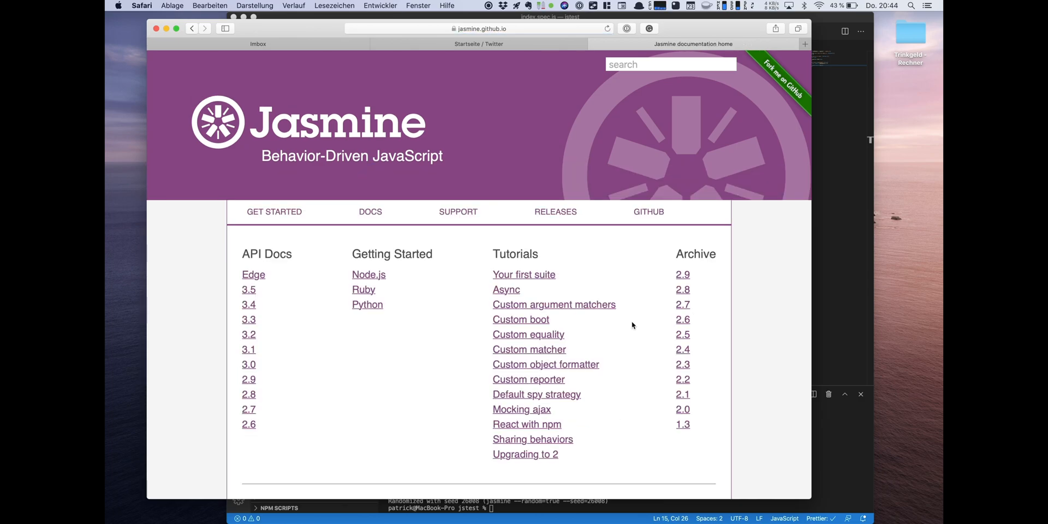
# - Scroll down the Jasmine documentation home page in Safari
pyautogui.scroll(-3)
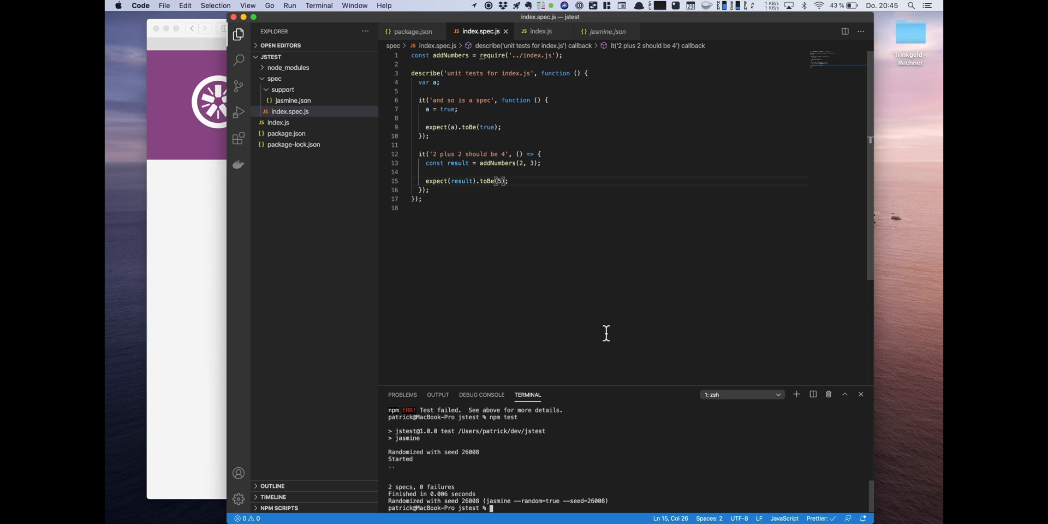
pyautogui.moveTo(582, 253)
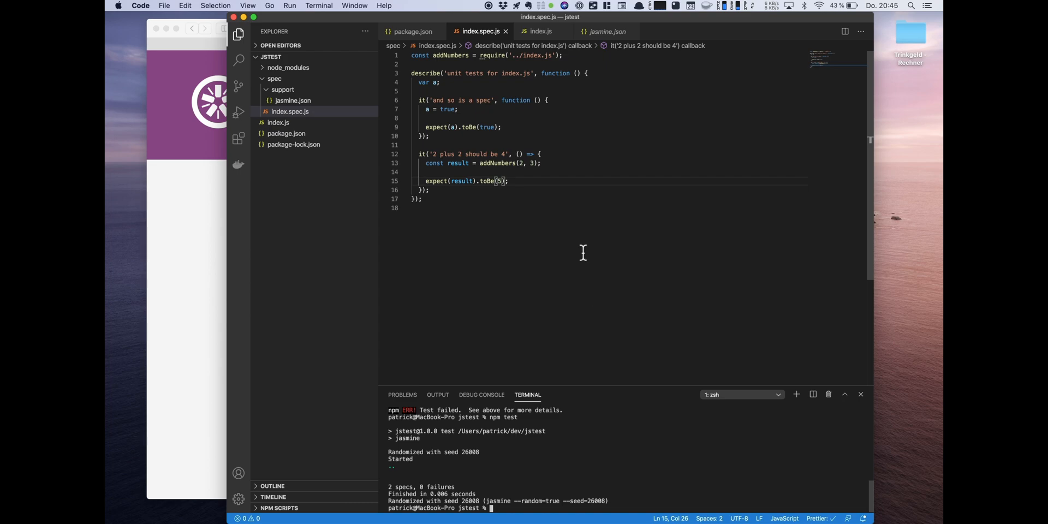
pyautogui.moveTo(574, 223)
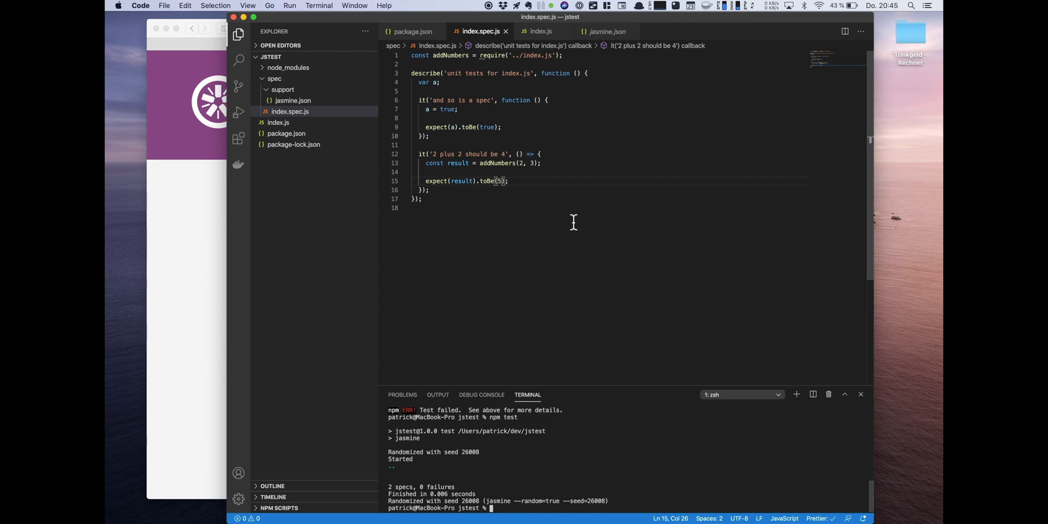
pyautogui.moveTo(521, 102)
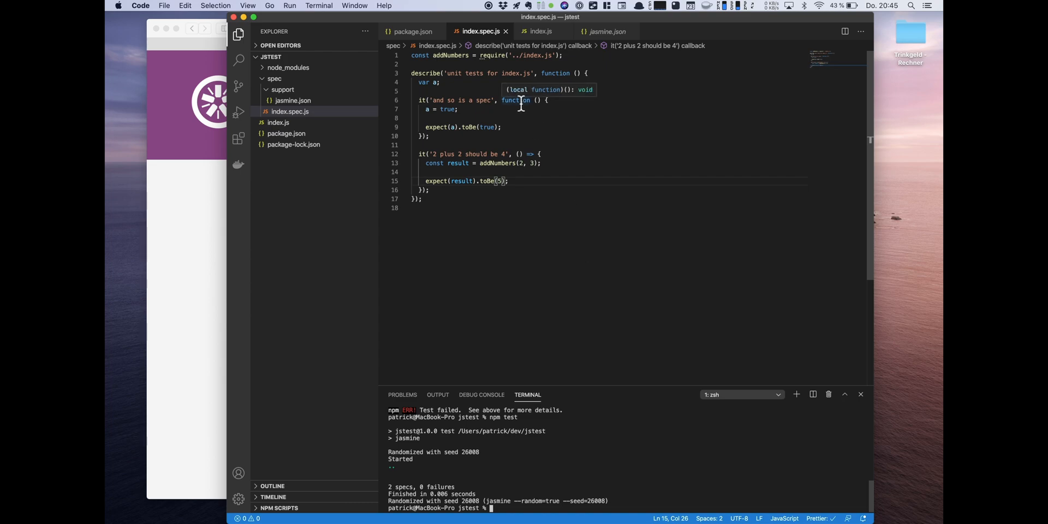
pyautogui.moveTo(497, 32)
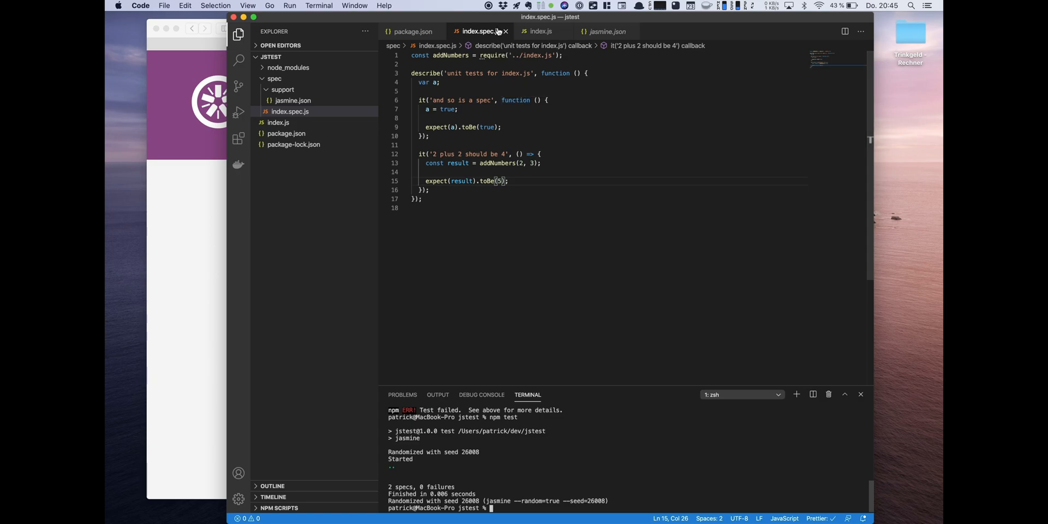